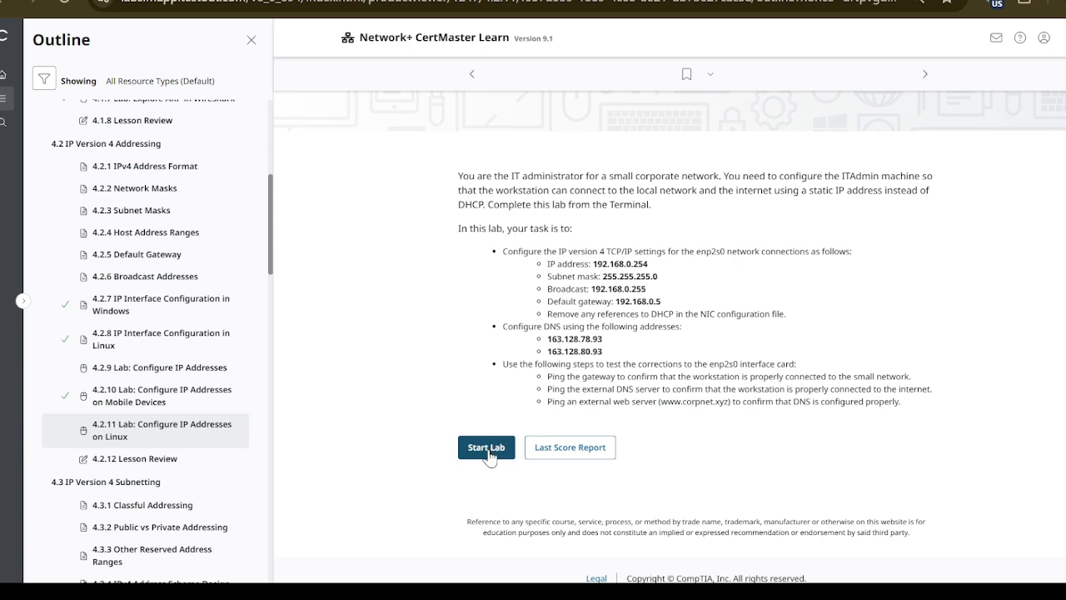
Step: Launch the 4.2.11 Linux lab environment so its desktop loads
{"action": "left_click", "coordinate": [487, 446]}
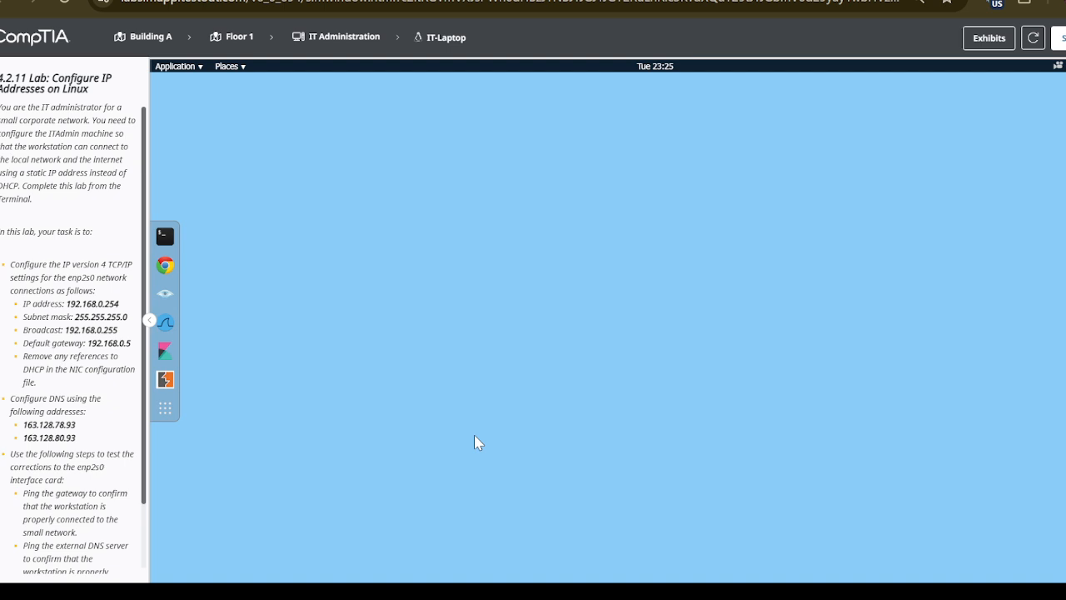
{"action": "mouse_move", "coordinate": [75, 203]}
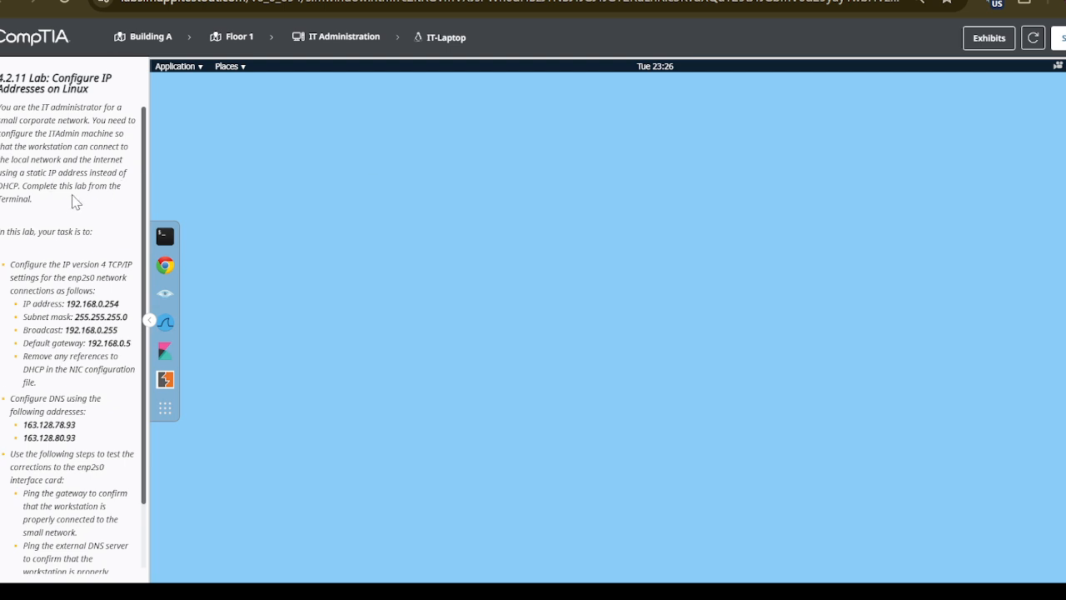
{"action": "mouse_move", "coordinate": [167, 237]}
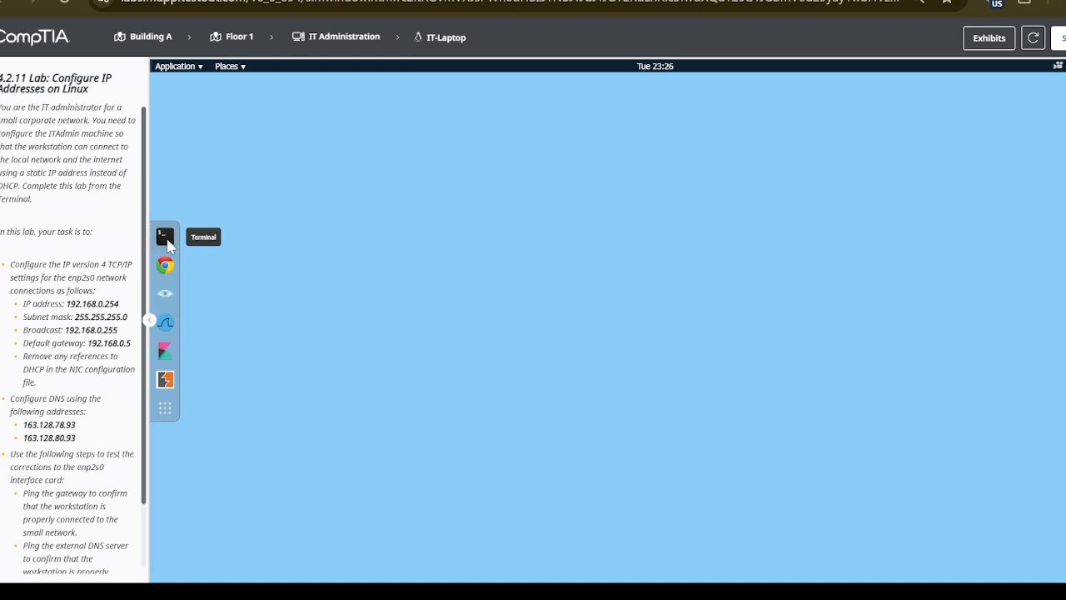
{"action": "mouse_move", "coordinate": [175, 243]}
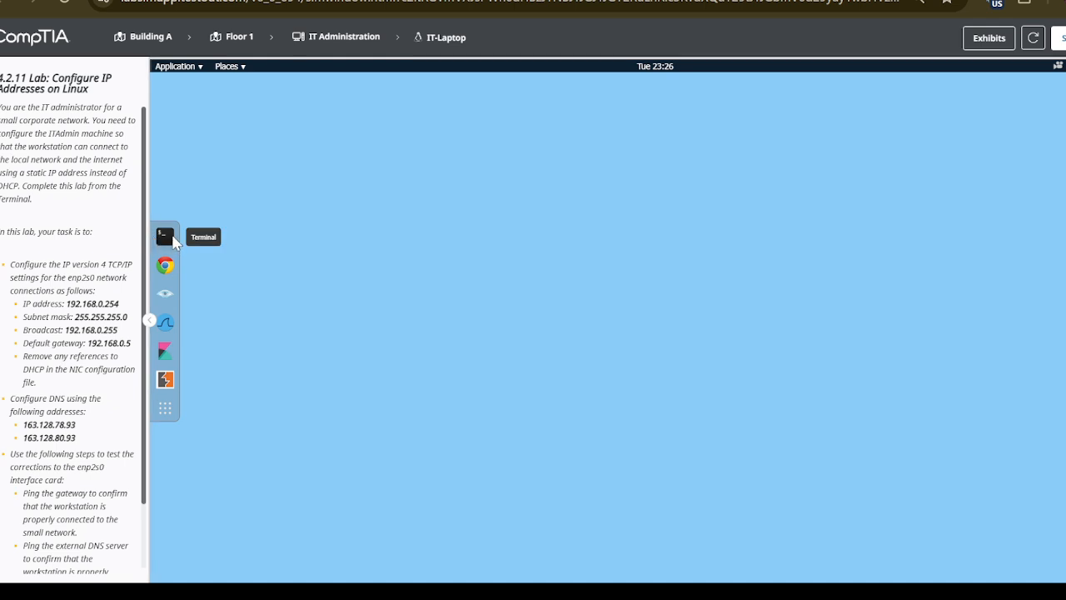
Step: Open a root terminal and run 'ip addr show' to list all interface addresses
{"action": "left_click", "coordinate": [163, 236]}
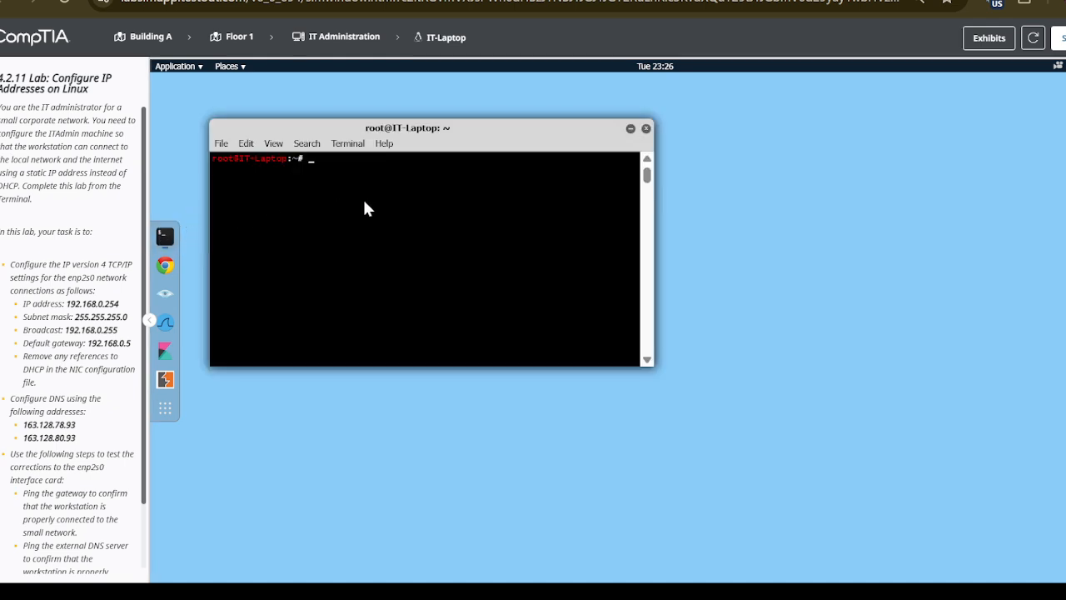
{"action": "type", "text": "ip shw"}
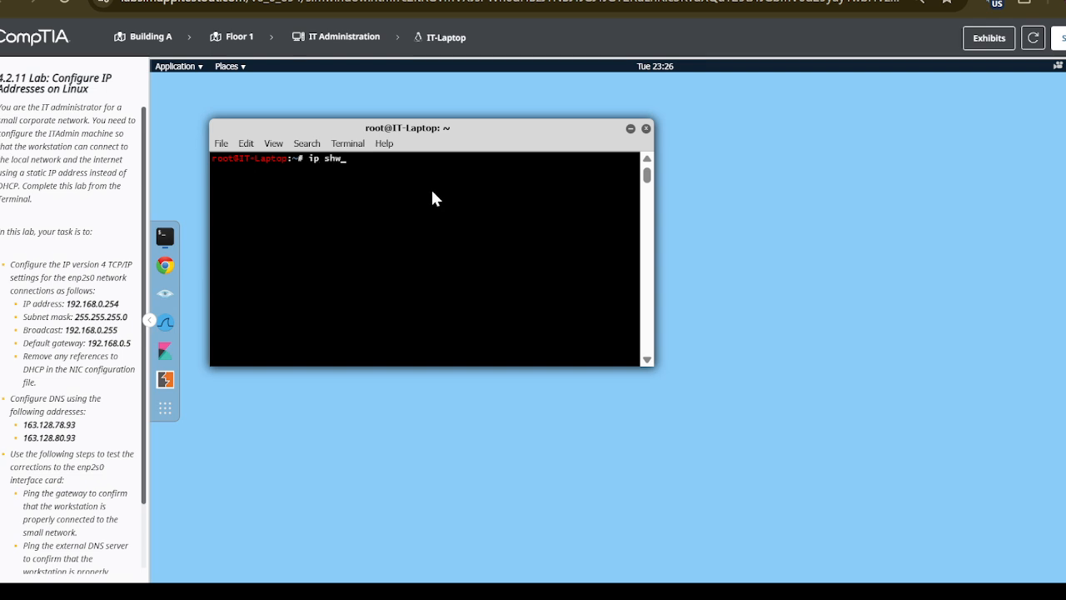
{"action": "type", "text": "add"}
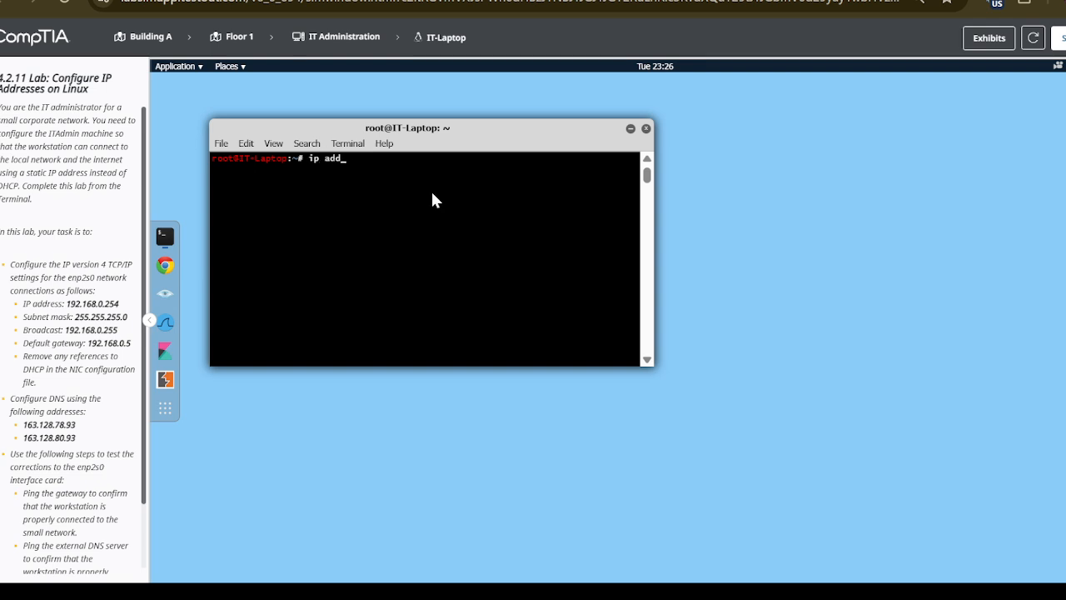
{"action": "type", "text": "r"}
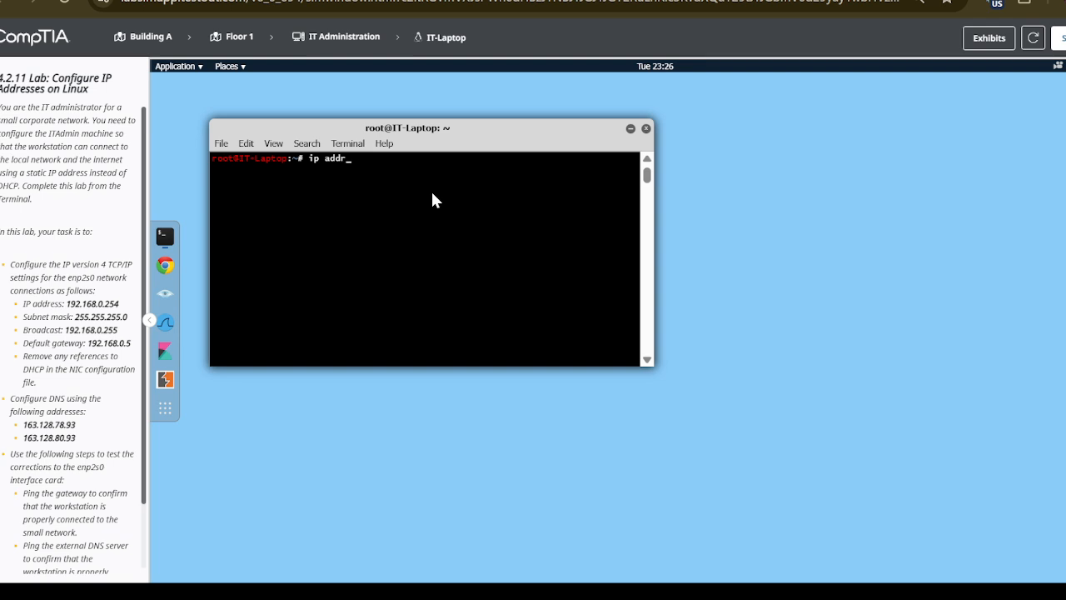
{"action": "type", "text": "show"}
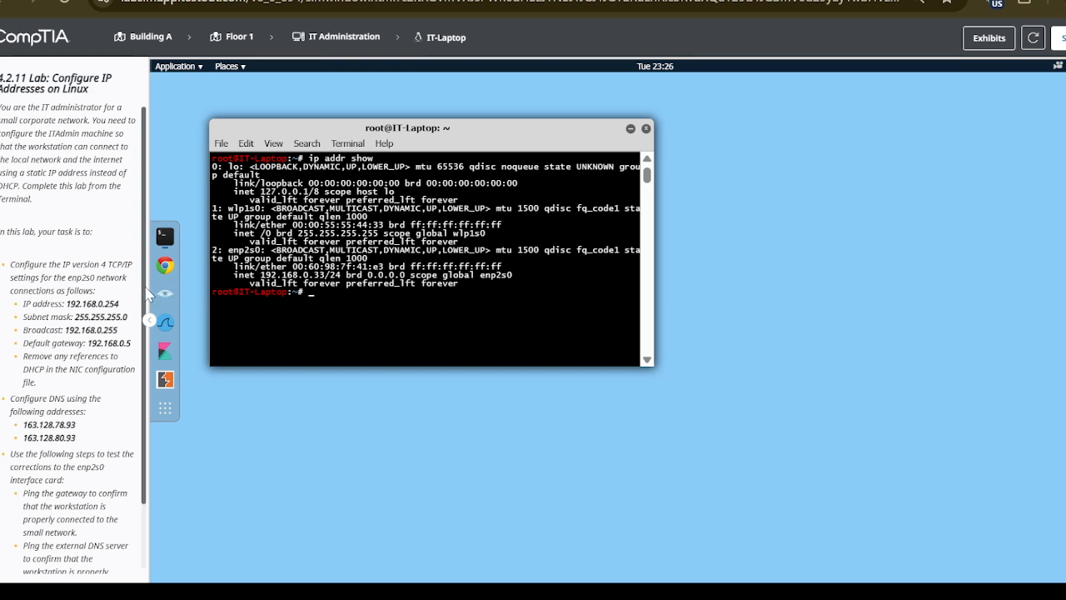
{"action": "mouse_move", "coordinate": [390, 287]}
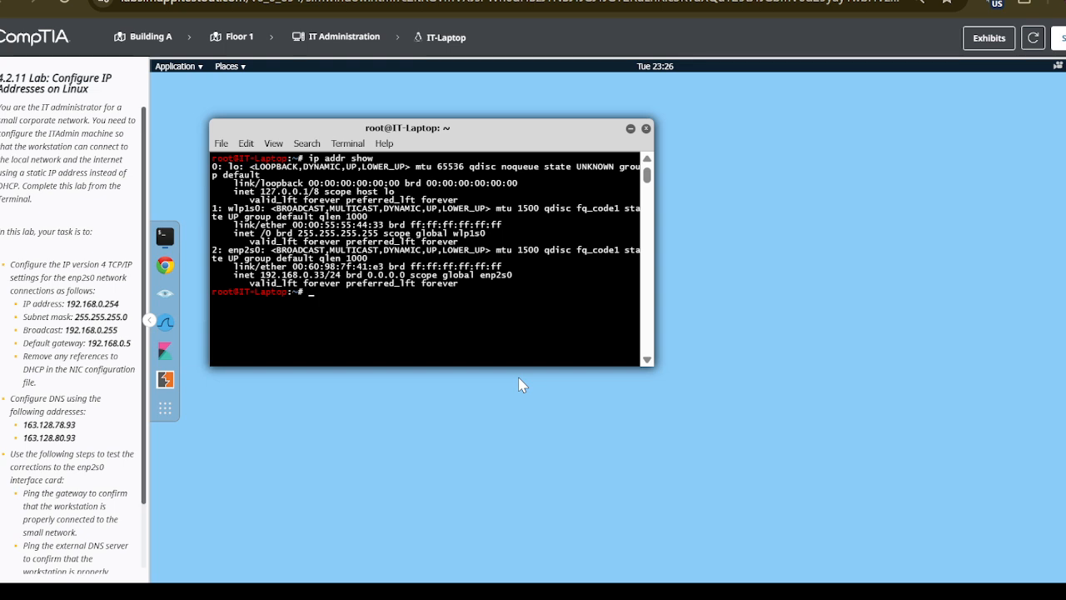
Step: Change to /etc/sysconfig/network-scripts and list its files with ls
{"action": "type", "text": "cd"}
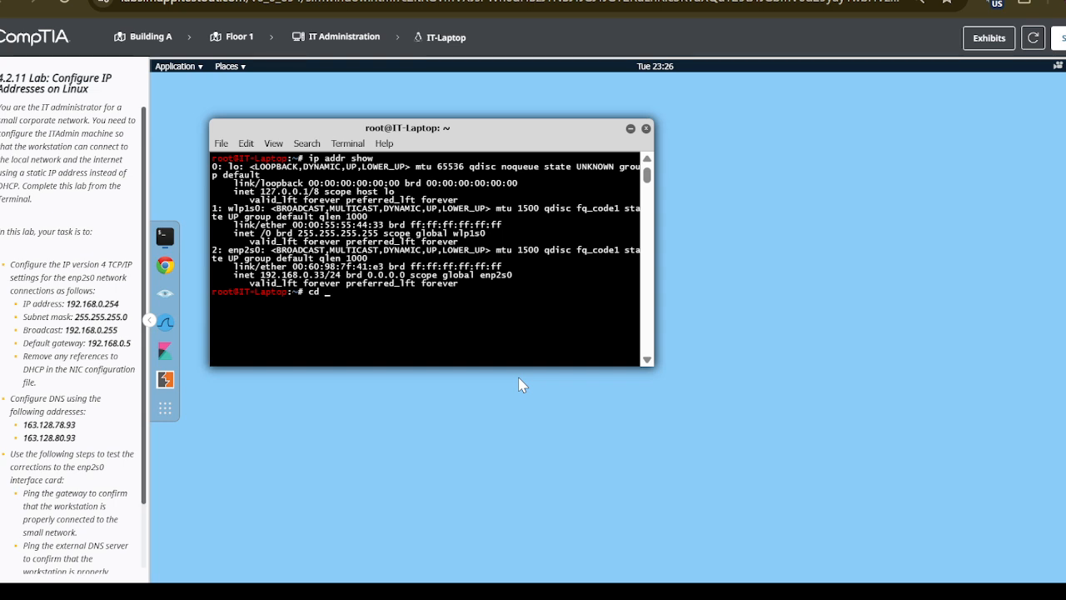
{"action": "type", "text": "/e"}
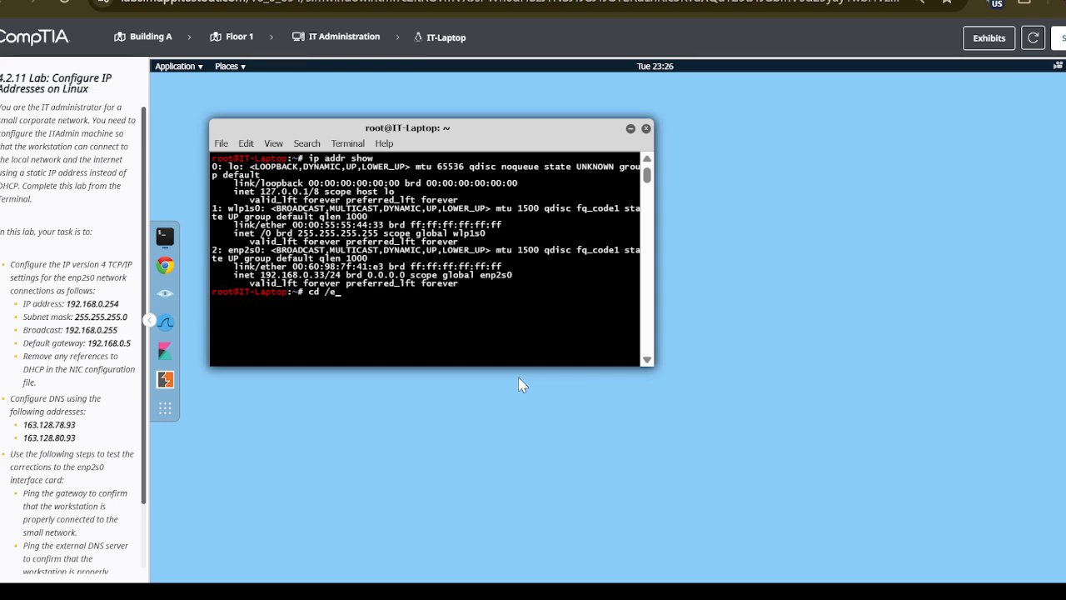
{"action": "type", "text": "tc/syscon"}
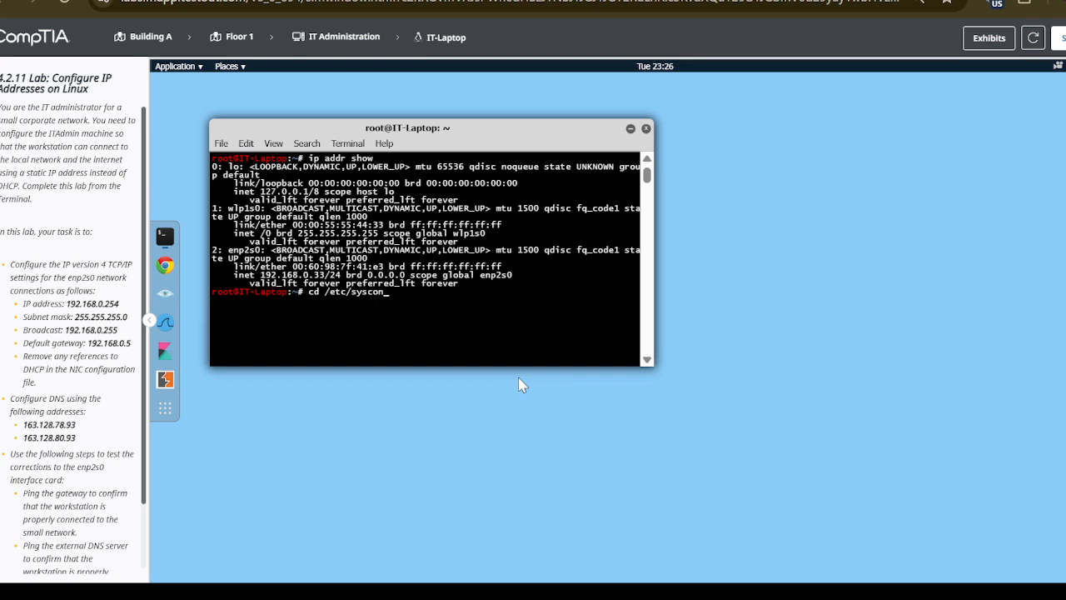
{"action": "type", "text": "fig/"}
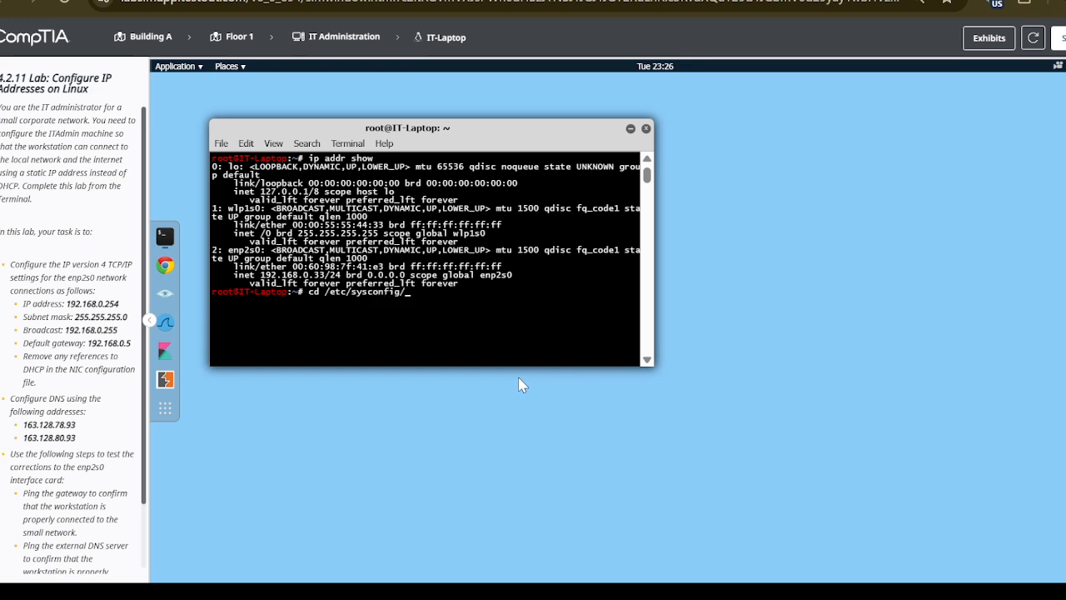
{"action": "type", "text": "netw"}
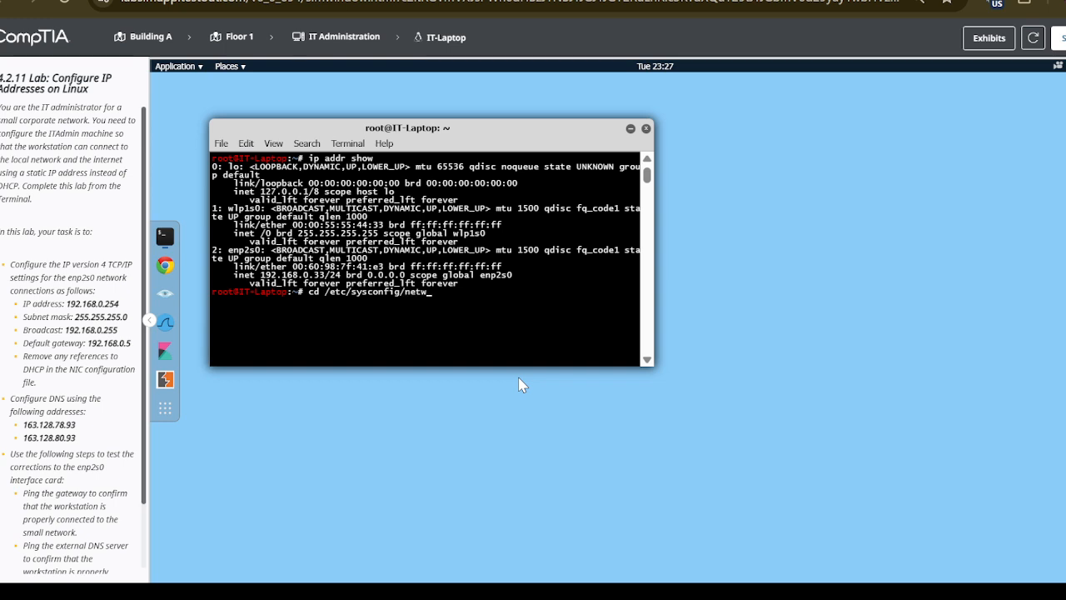
{"action": "type", "text": "-sc"}
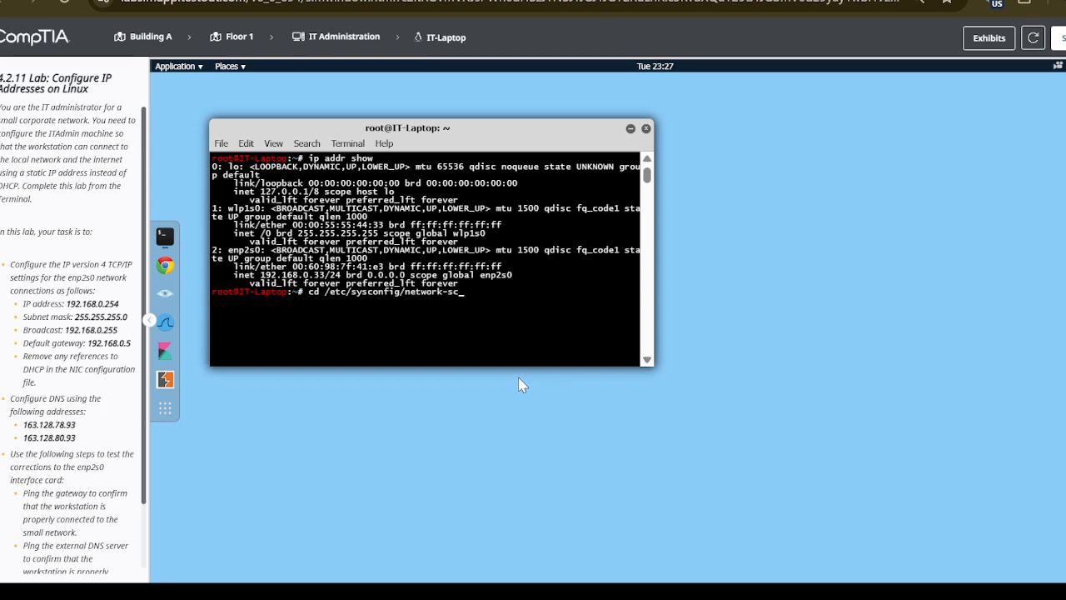
{"action": "type", "text": "ripts"}
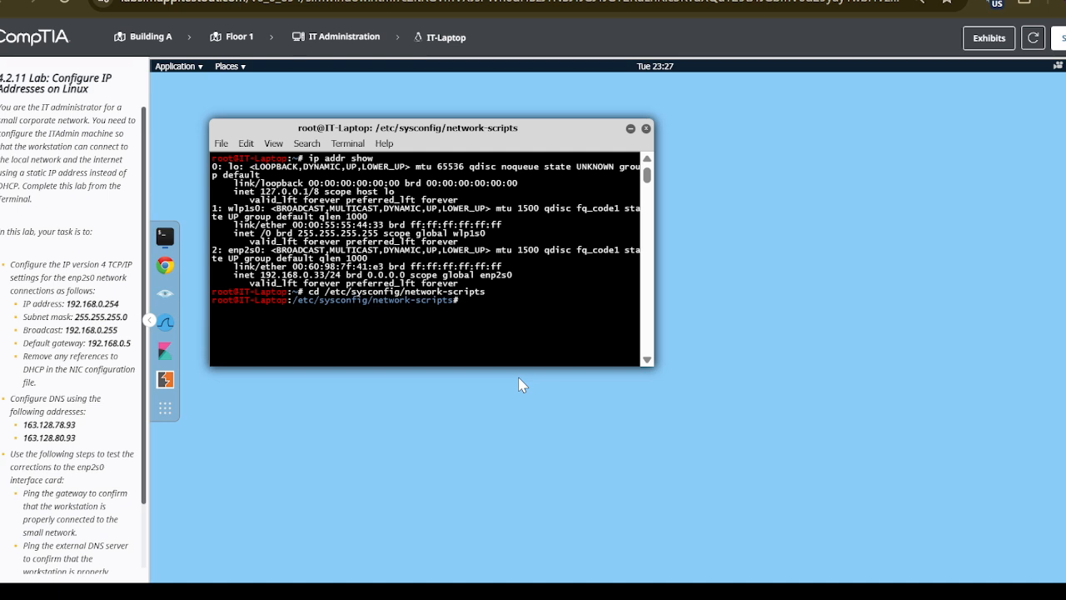
{"action": "type", "text": "ls"}
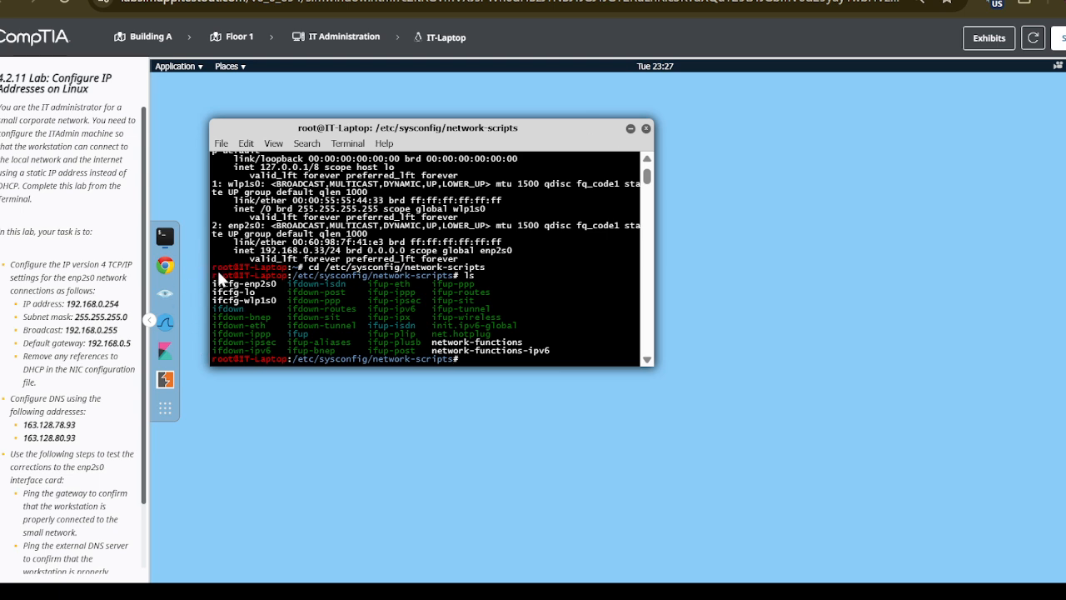
{"action": "mouse_move", "coordinate": [267, 291]}
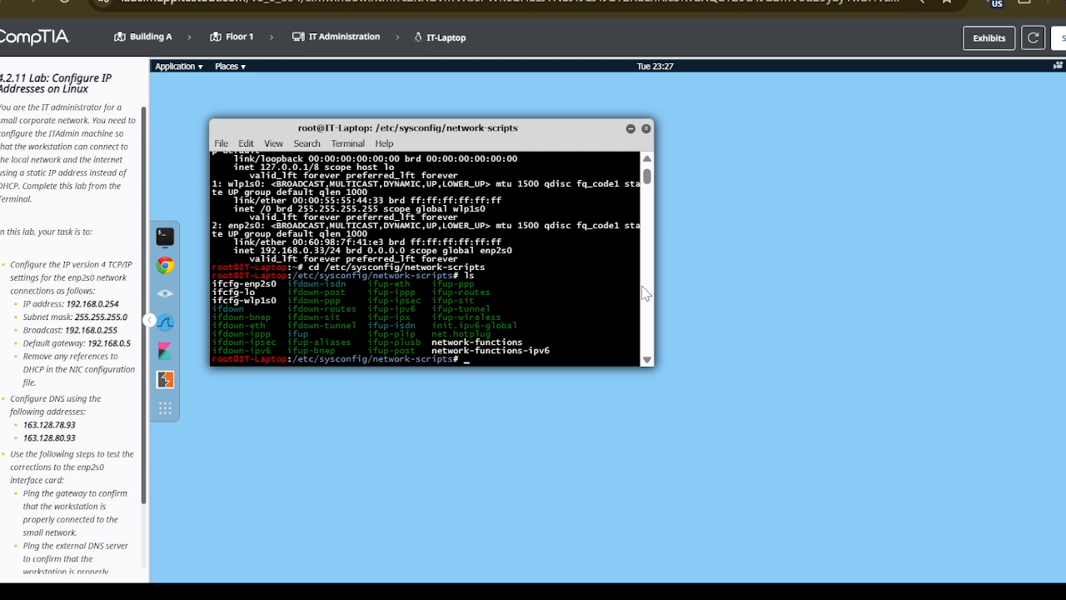
Step: Enter the command 'nano ifcfg-enp2s0' at the prompt
{"action": "type", "text": "nano"}
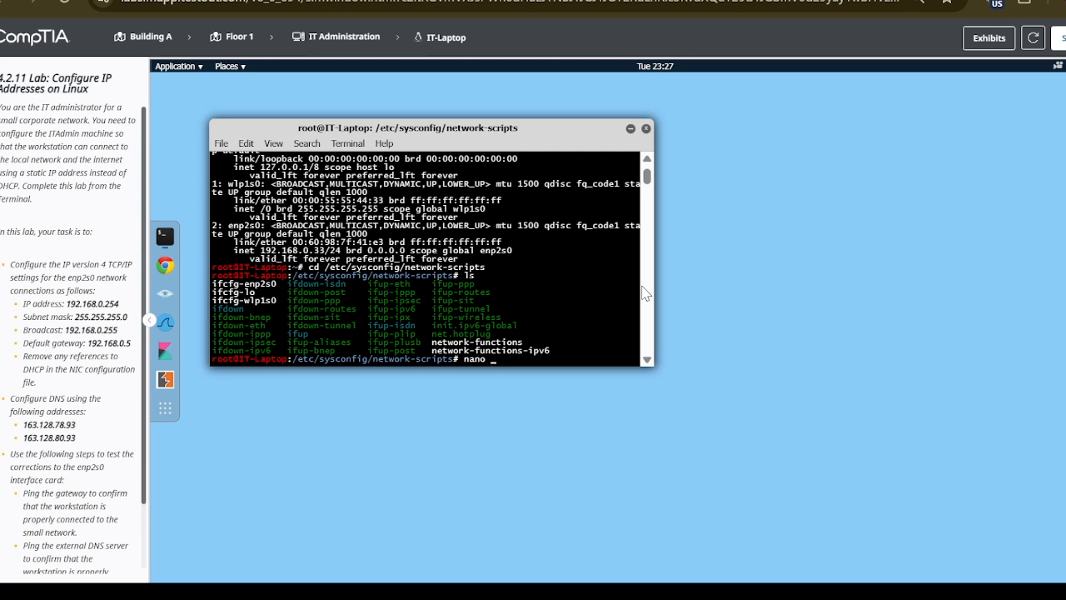
{"action": "type", "text": "if"}
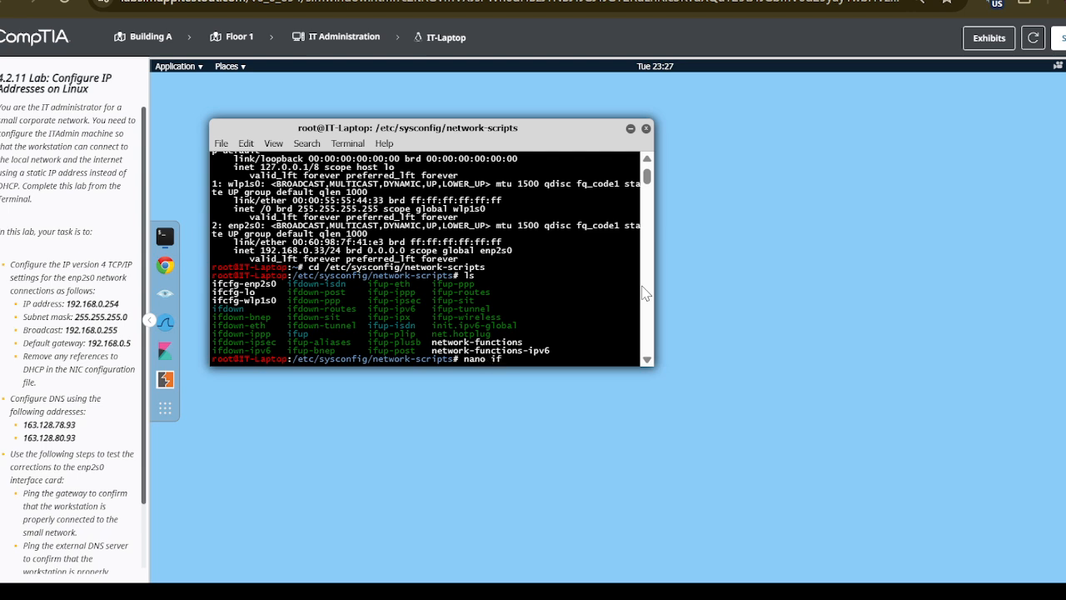
{"action": "type", "text": "c"}
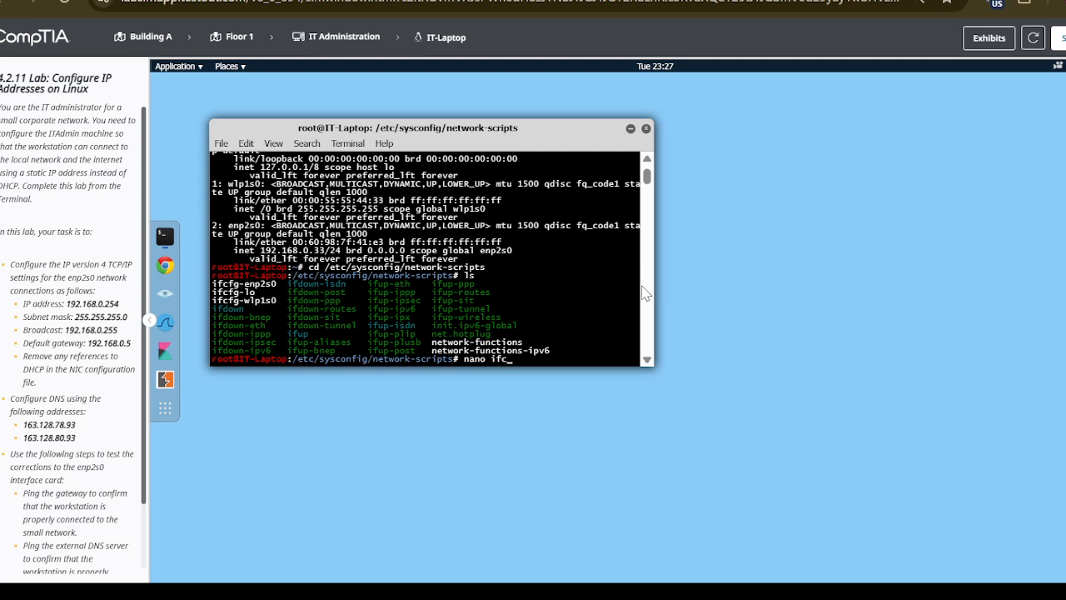
{"action": "type", "text": "fg-"}
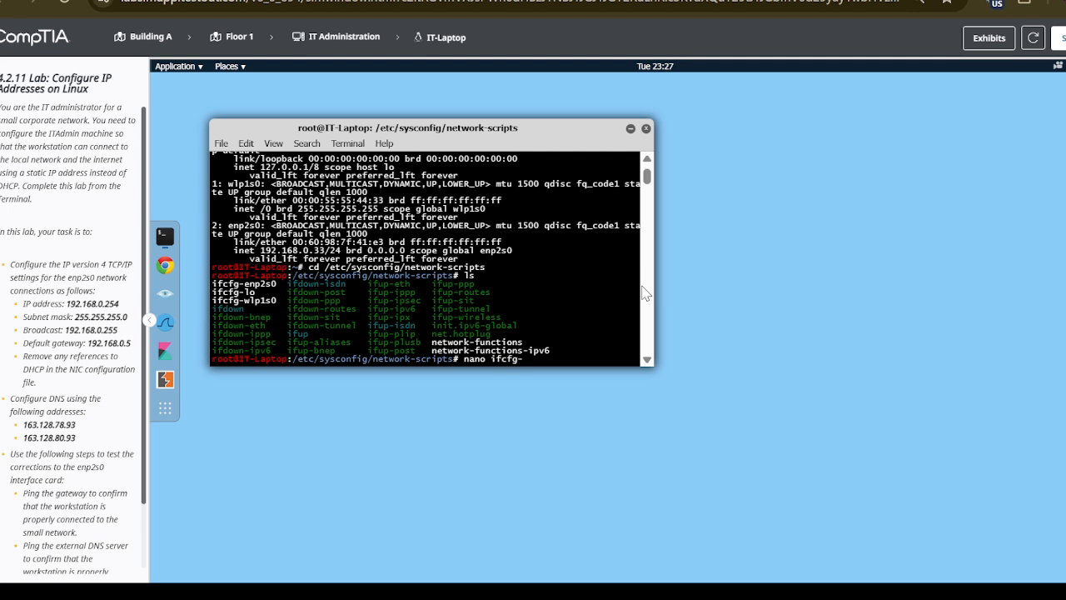
{"action": "type", "text": "enp"}
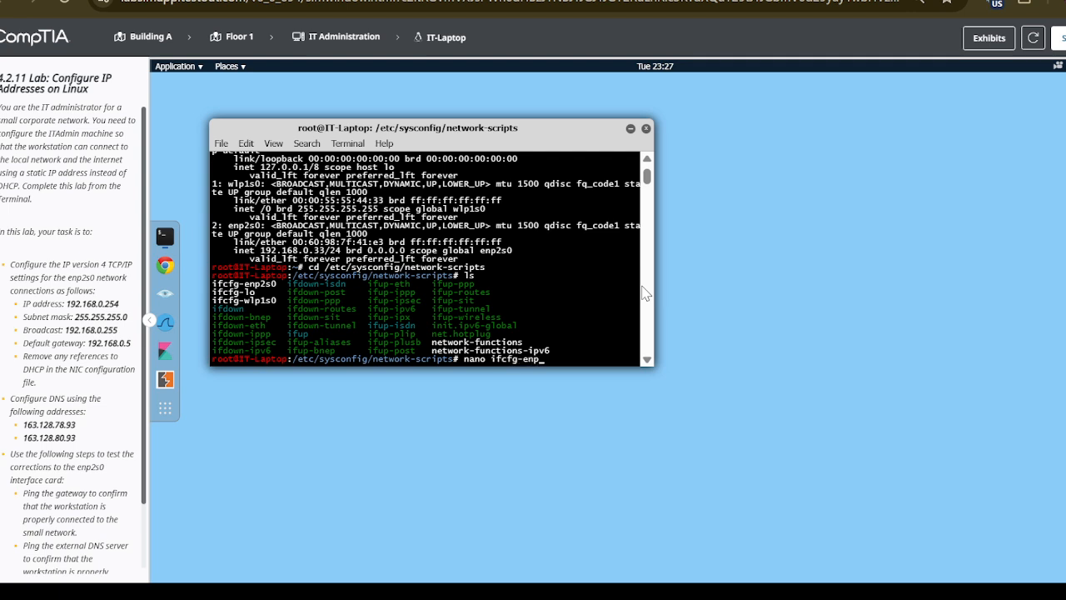
{"action": "type", "text": "2s0"}
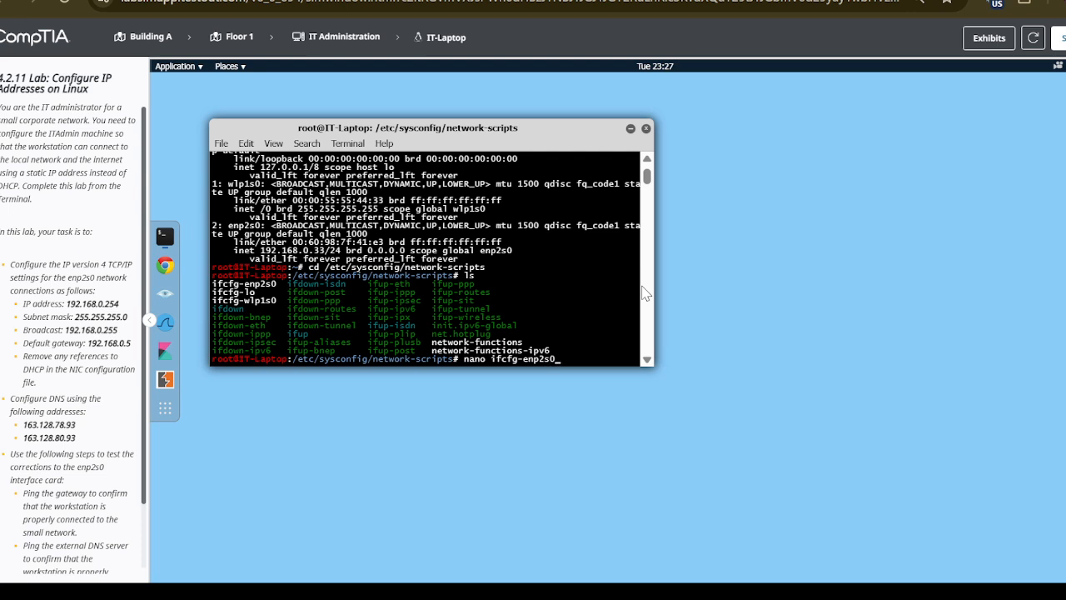
{"action": "mouse_move", "coordinate": [626, 348]}
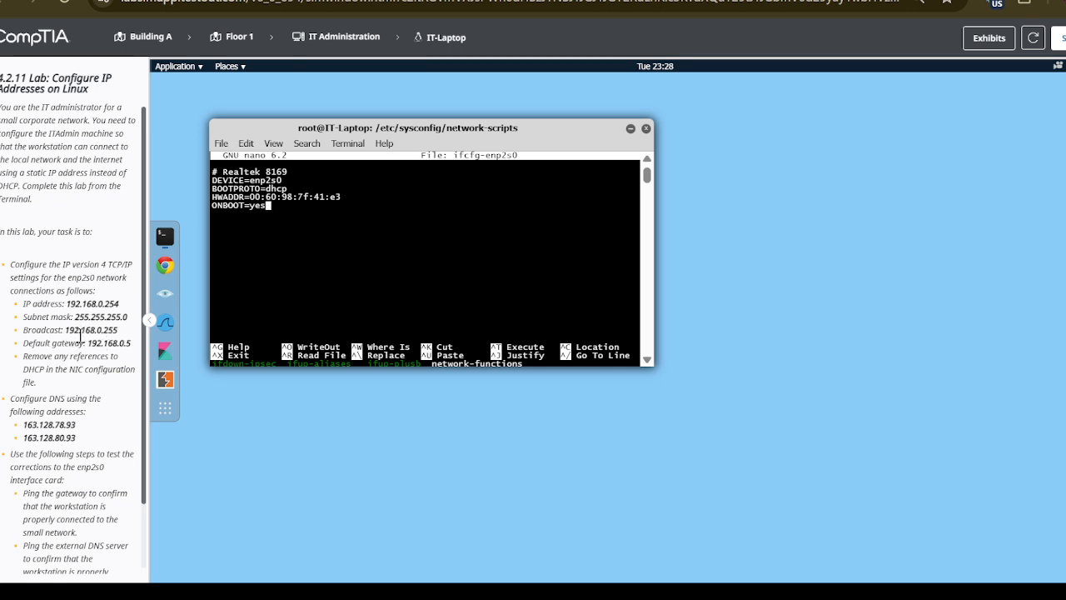
{"action": "mouse_move", "coordinate": [142, 345]}
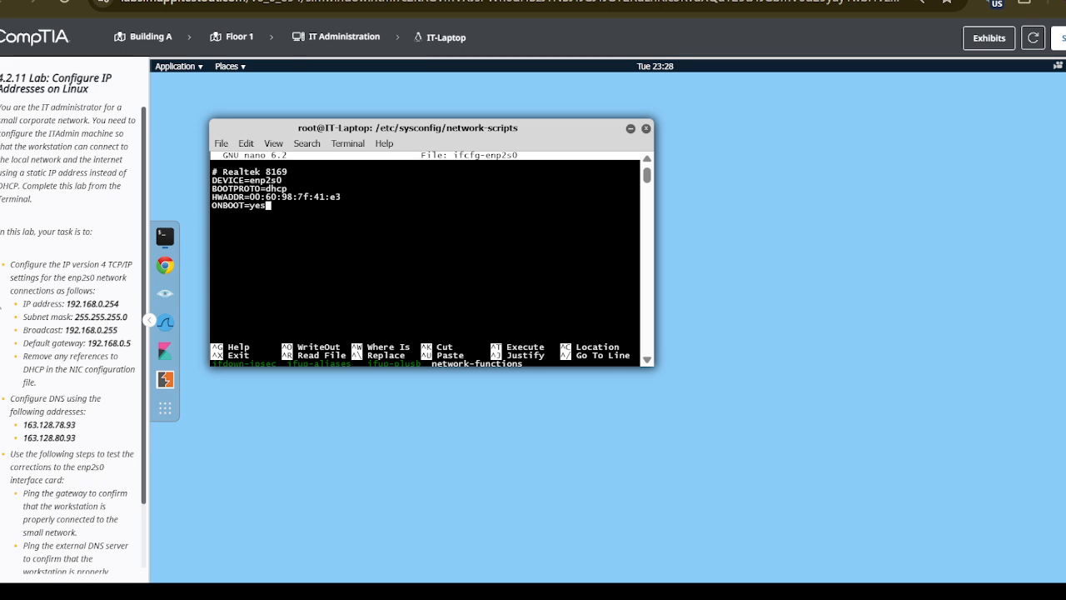
{"action": "mouse_move", "coordinate": [340, 207]}
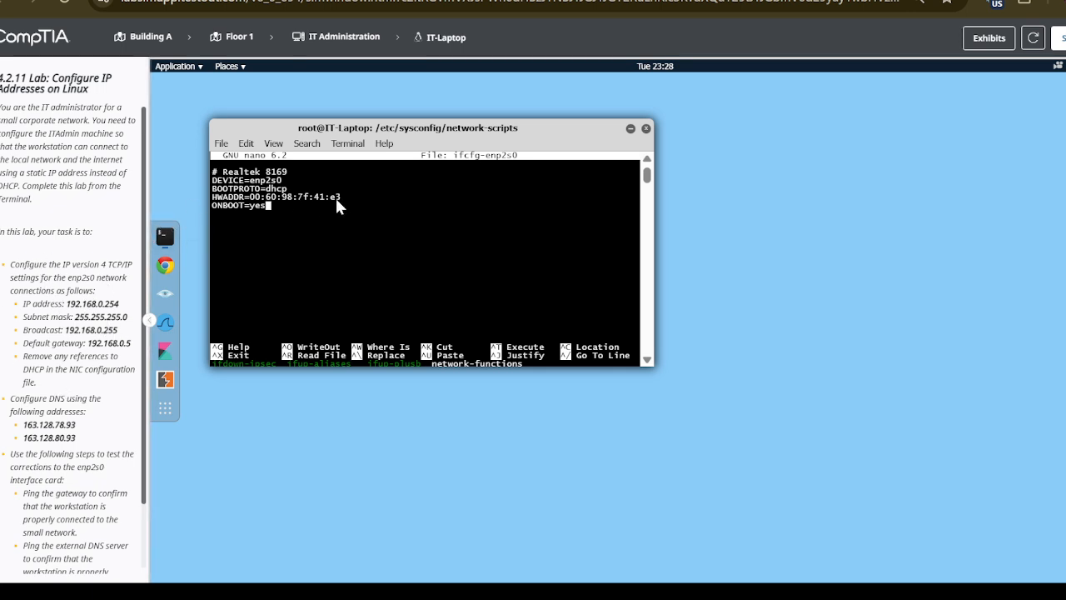
{"action": "mouse_move", "coordinate": [302, 235]}
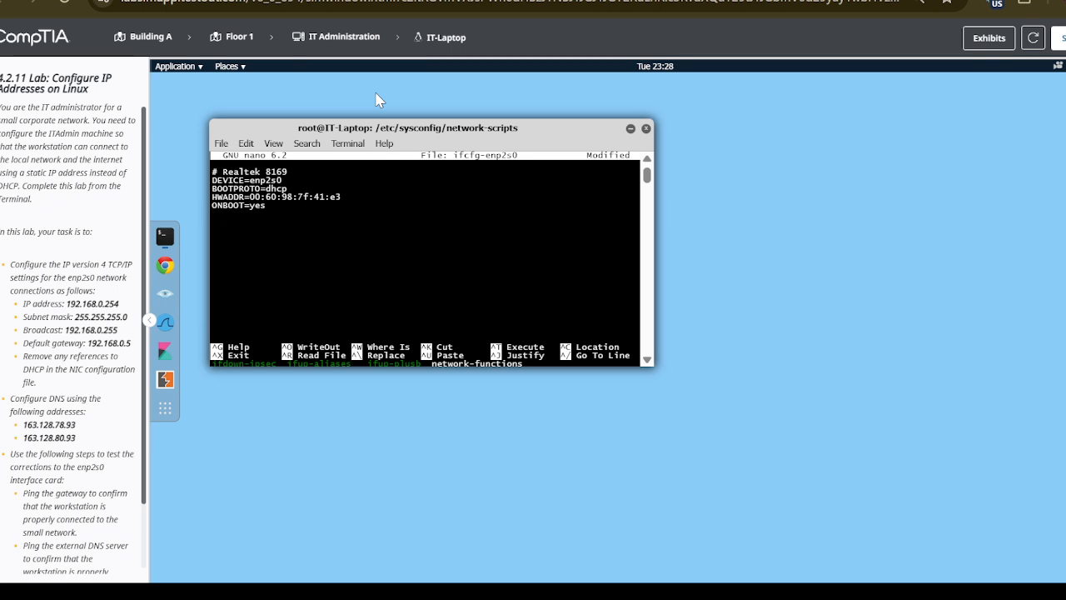
Step: Add the Ip address 192.168.0.254 and Subnet mask 255.255.255.0 lines to the file
{"action": "type", "text": "I"}
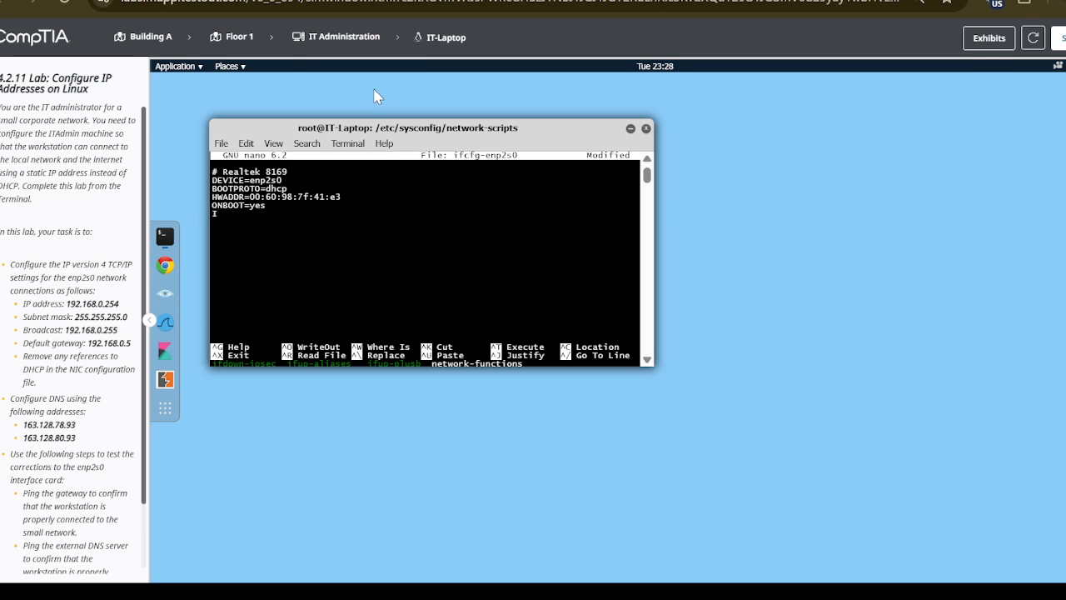
{"action": "type", "text": "p address="}
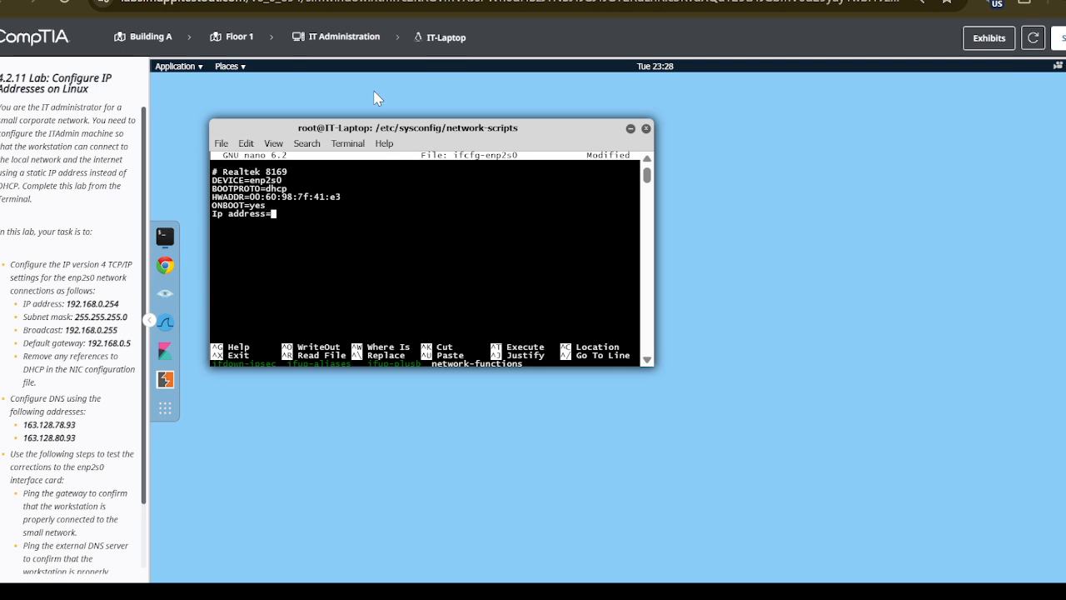
{"action": "type", "text": "192"}
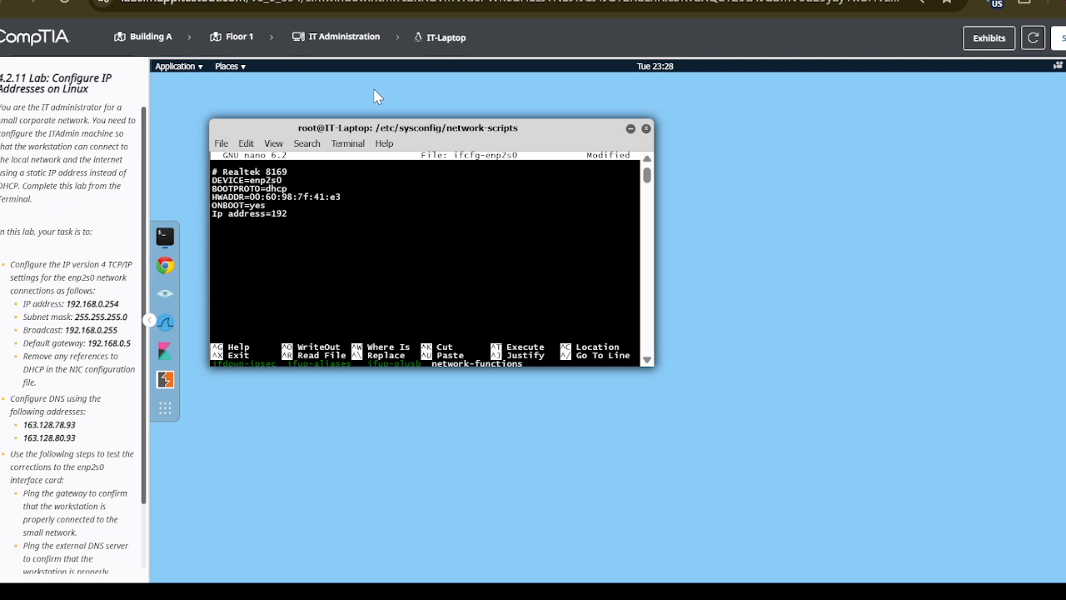
{"action": "type", "text": ".168.0"}
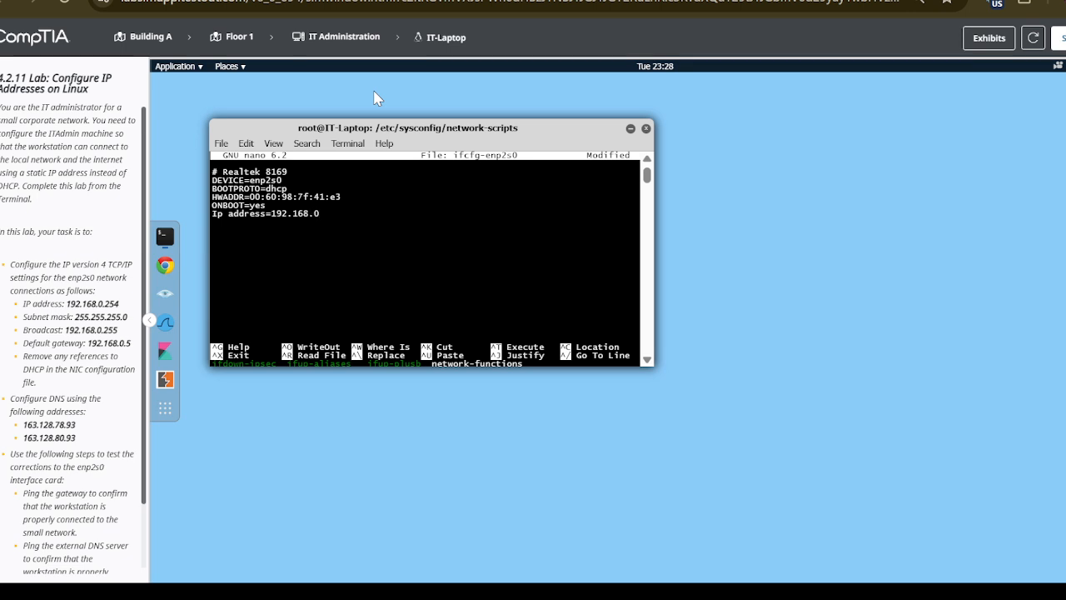
{"action": "type", "text": "254"}
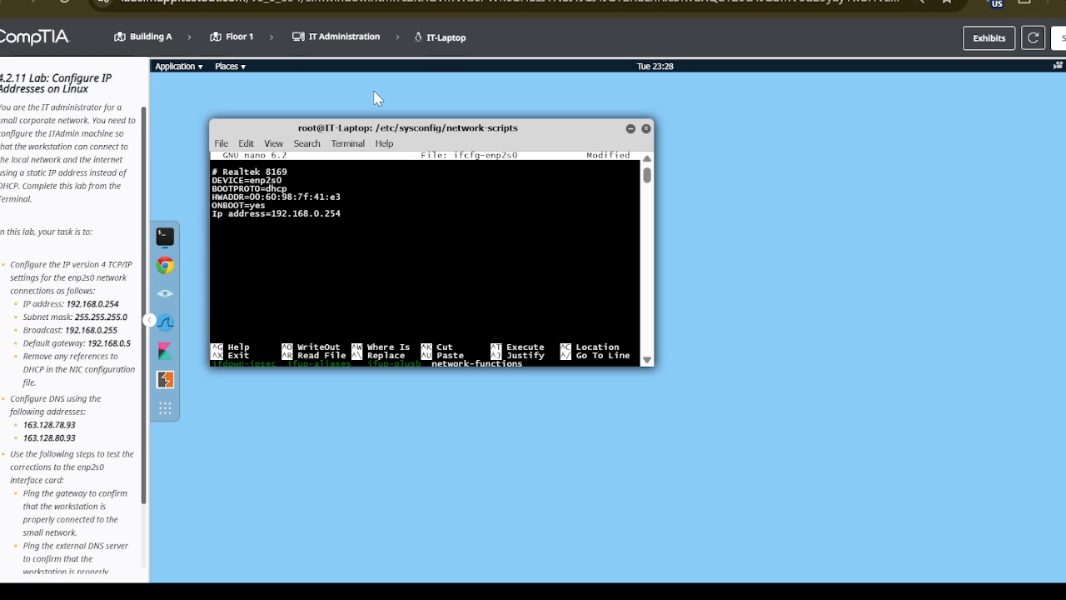
{"action": "type", "text": "Subnet"}
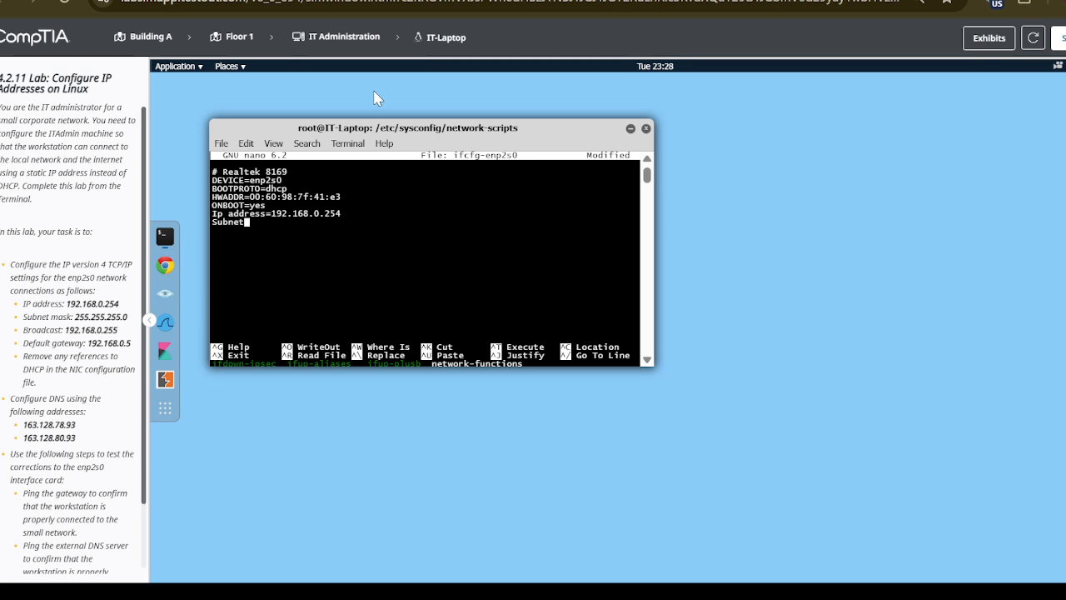
{"action": "type", "text": "mas"}
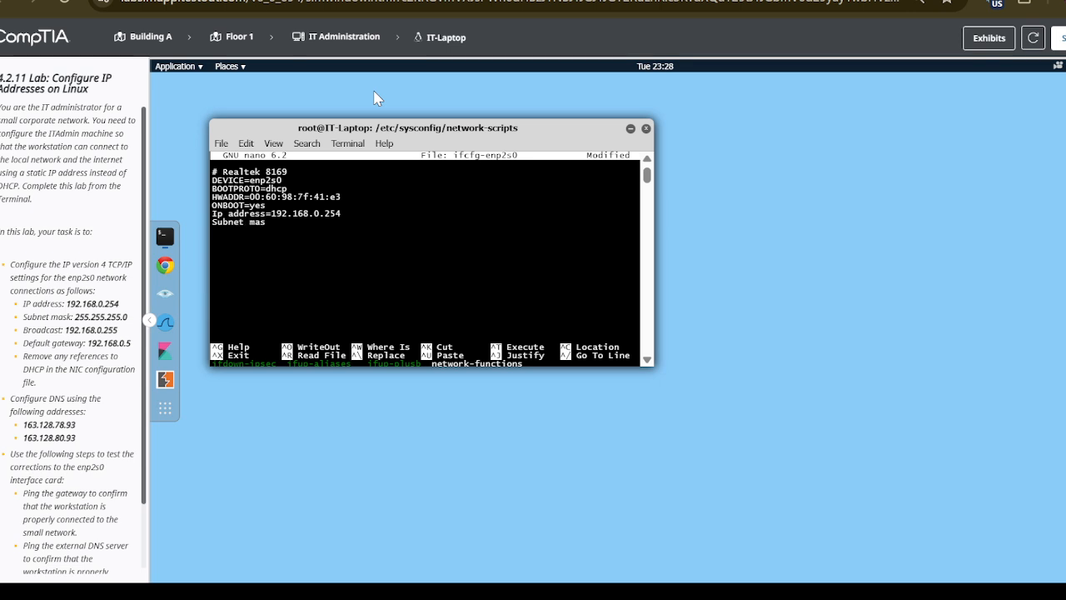
{"action": "type", "text": "k="}
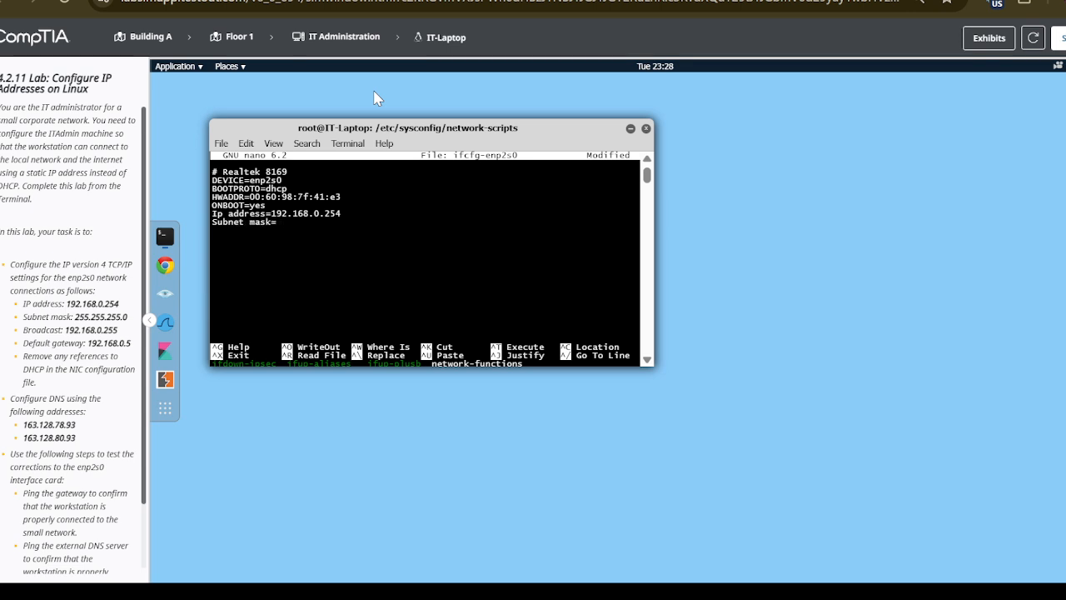
{"action": "type", "text": "255"}
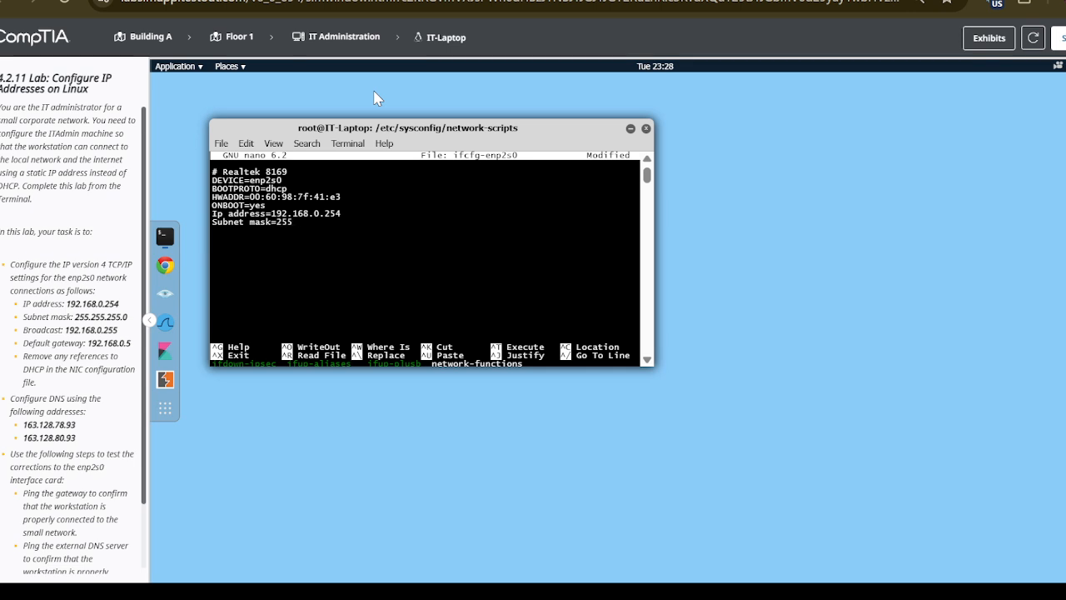
{"action": "type", "text": ".2"}
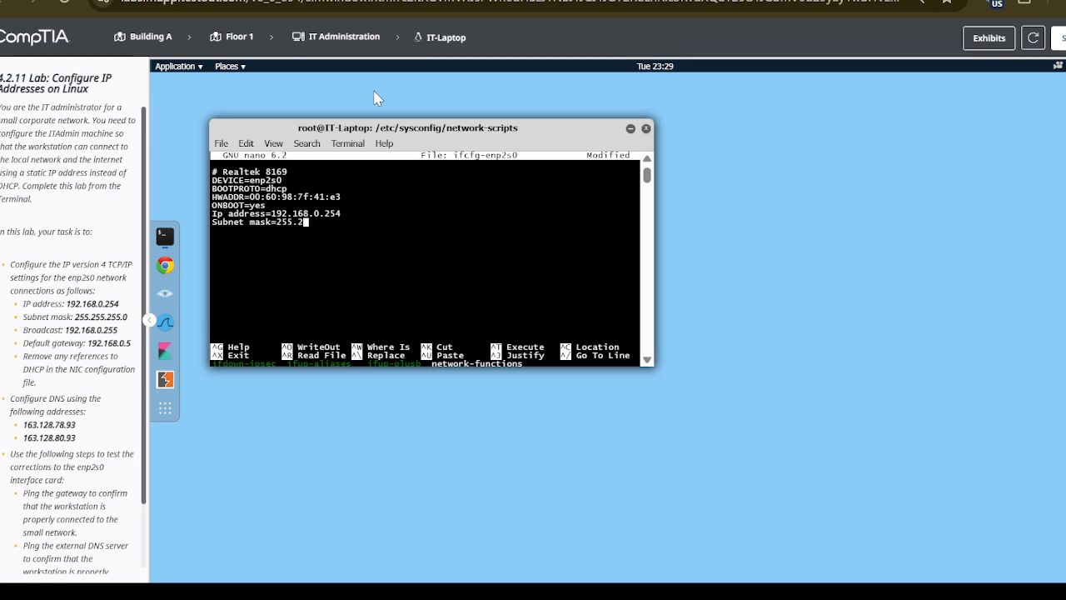
{"action": "type", "text": "55"}
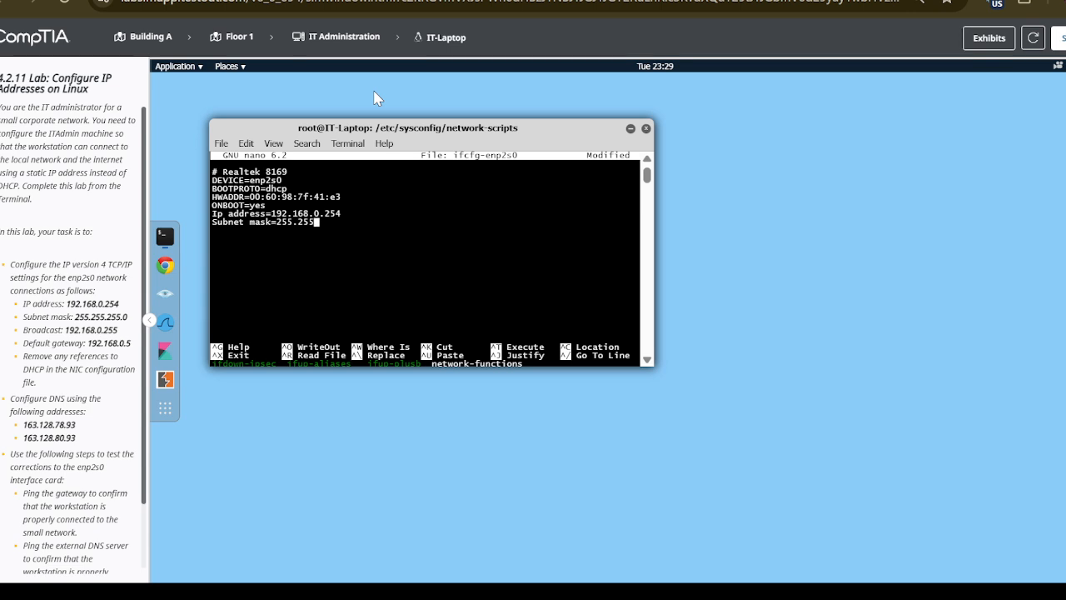
{"action": "type", "text": ".255.0"}
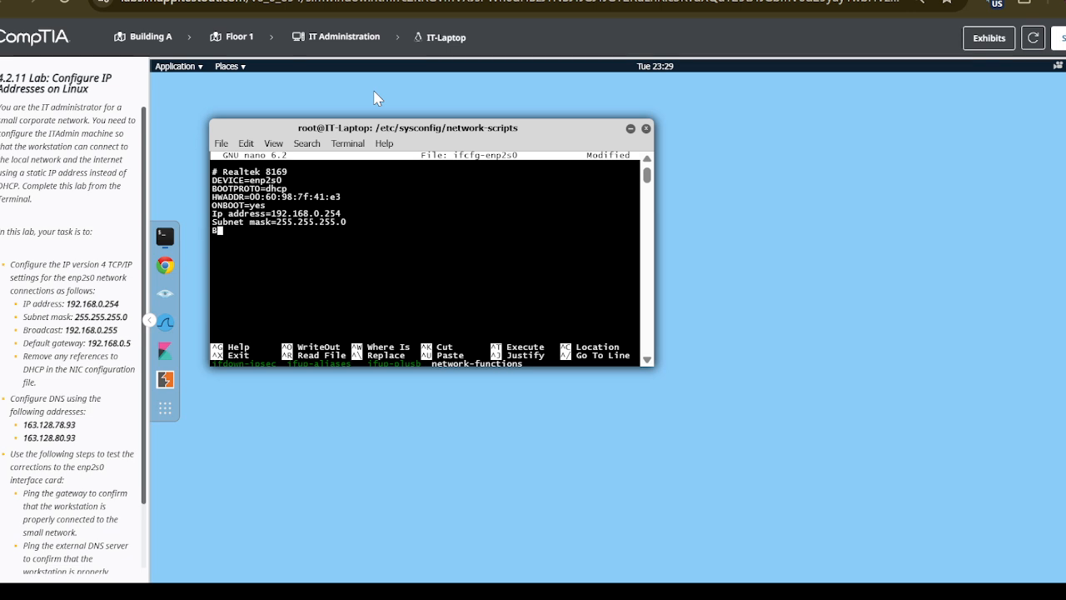
Step: Add the Broadcast 192.168.0.255 and Gateway 192.168.0.5 lines
{"action": "type", "text": "Broad"}
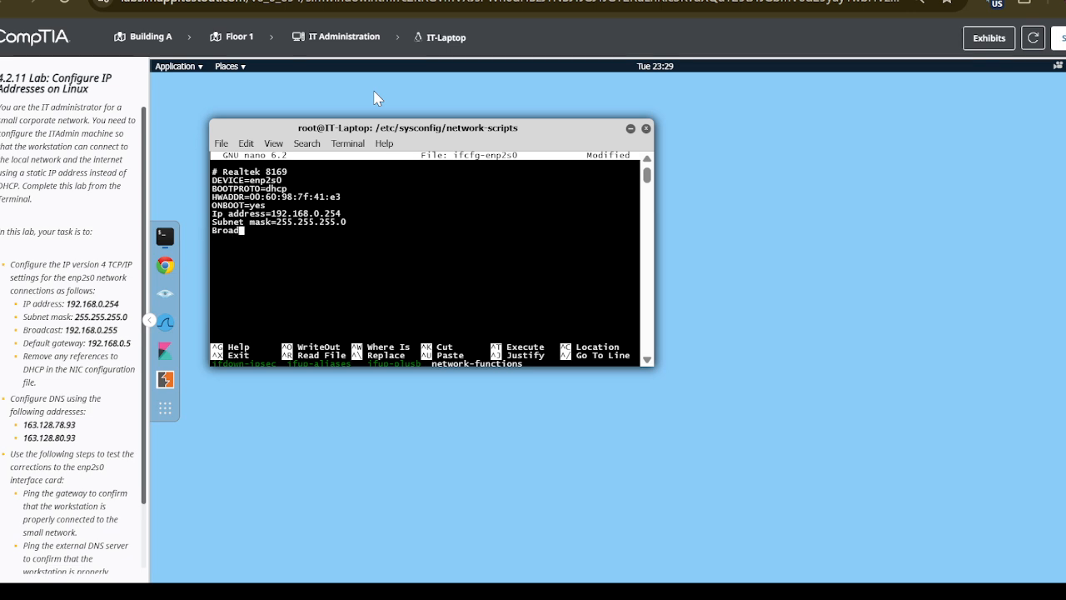
{"action": "type", "text": "cast="}
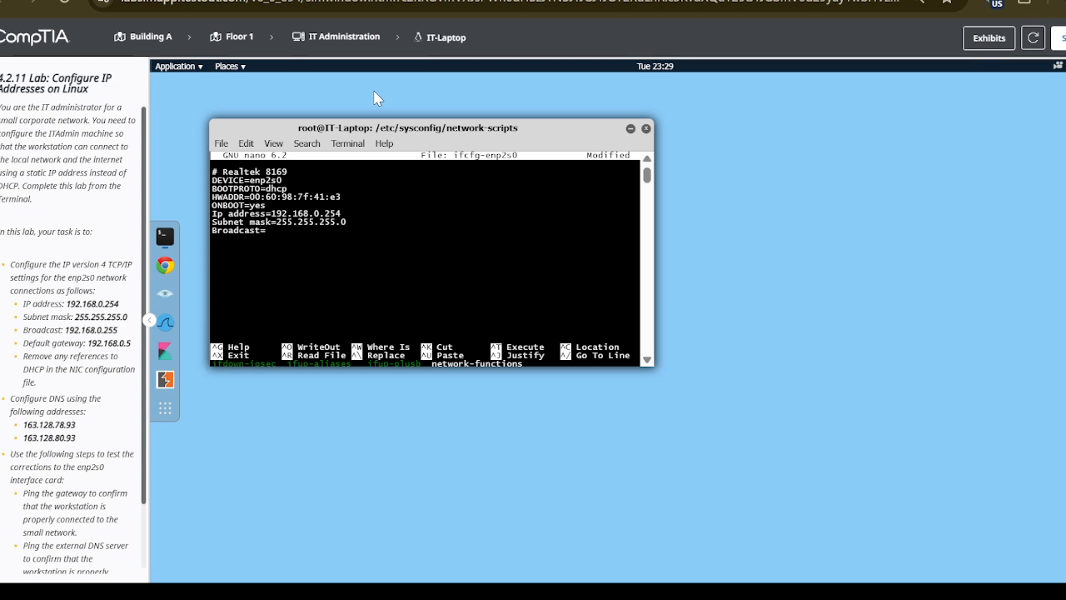
{"action": "type", "text": "192.168.0.255"}
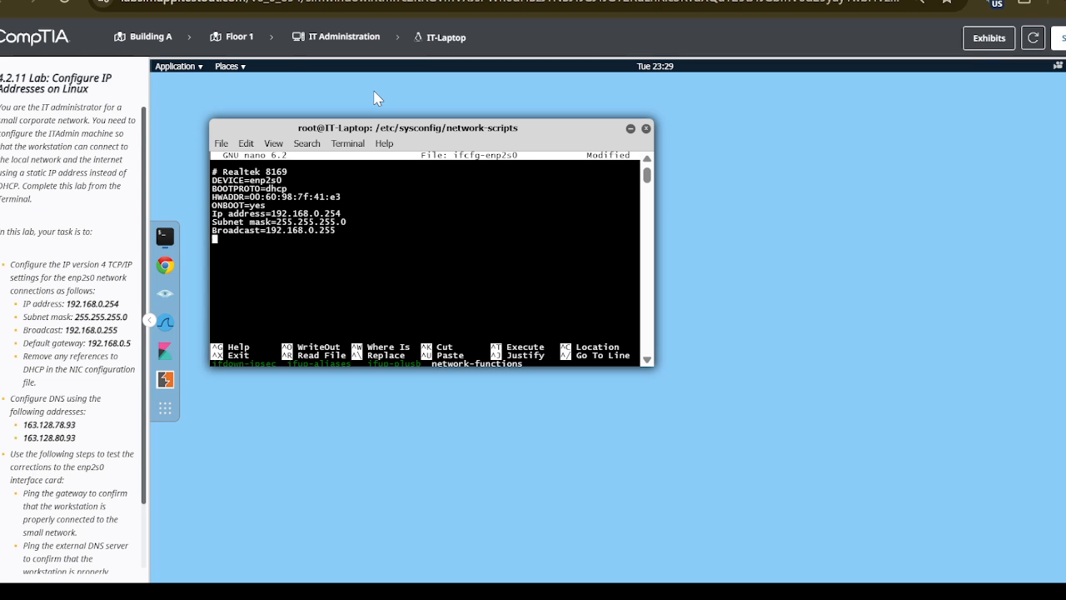
{"action": "type", "text": "G"}
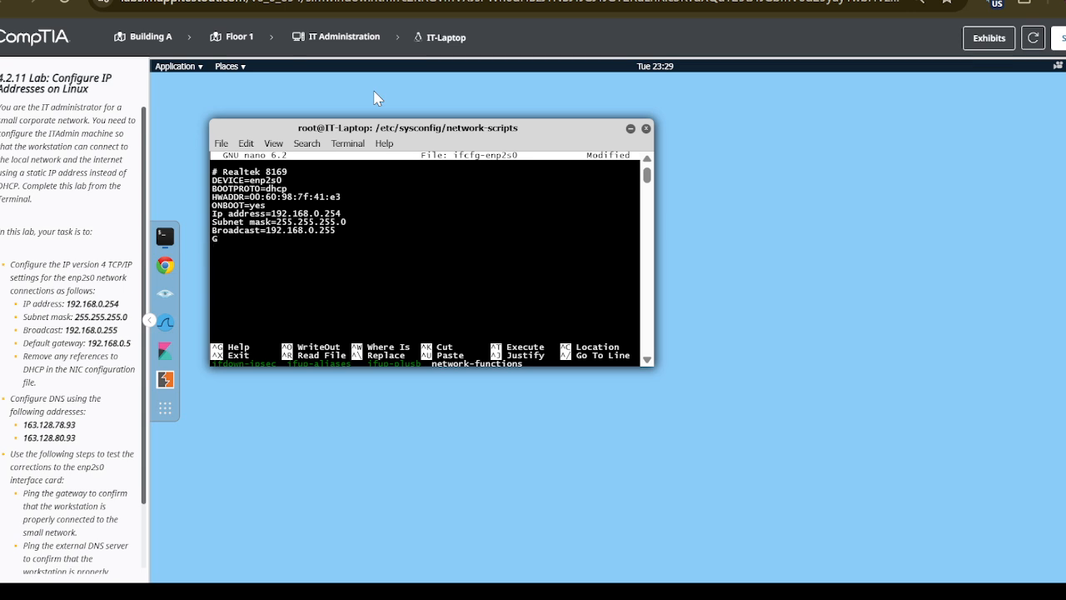
{"action": "type", "text": "ateway=192.168.0."}
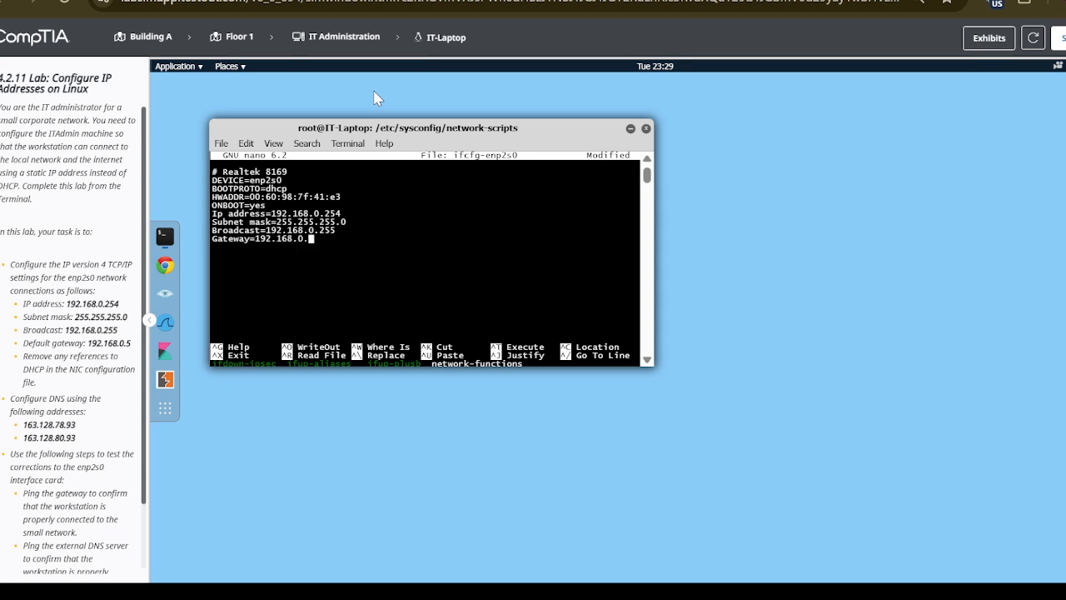
{"action": "type", "text": "5"}
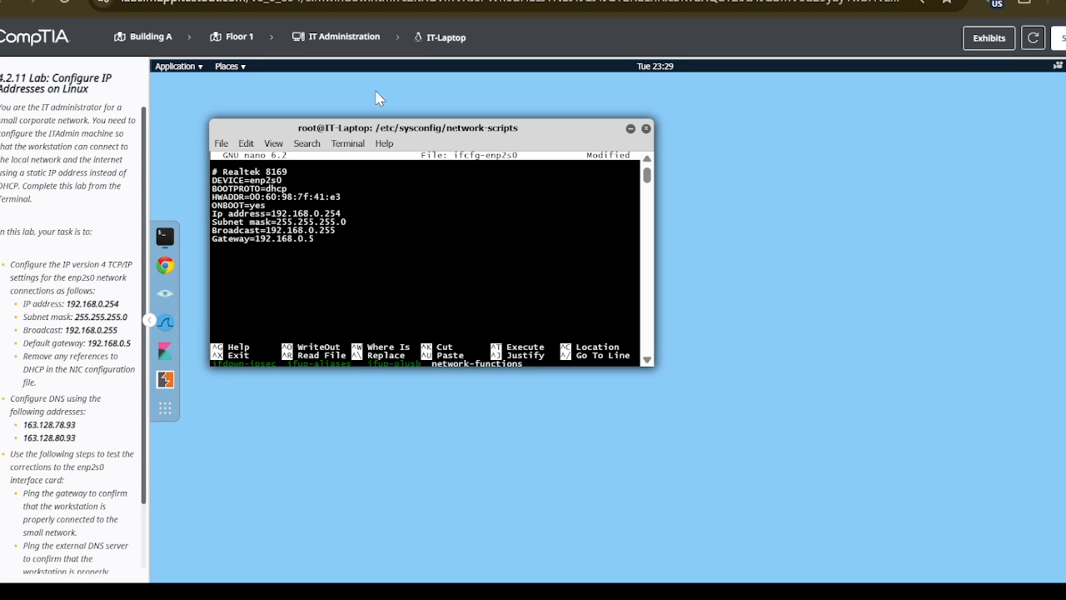
{"action": "mouse_move", "coordinate": [57, 194]}
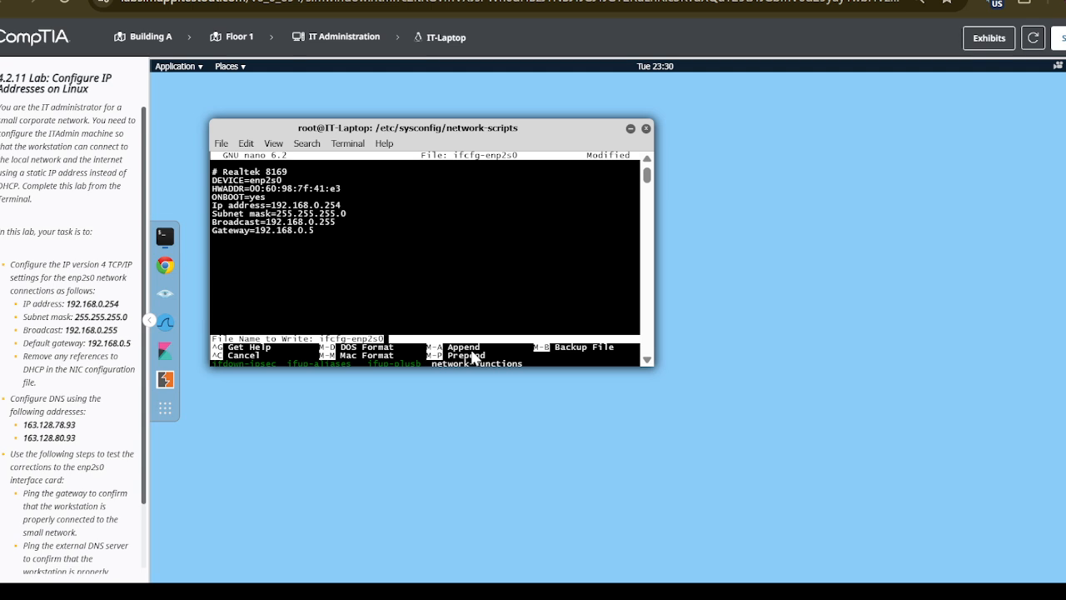
{"action": "mouse_move", "coordinate": [357, 281]}
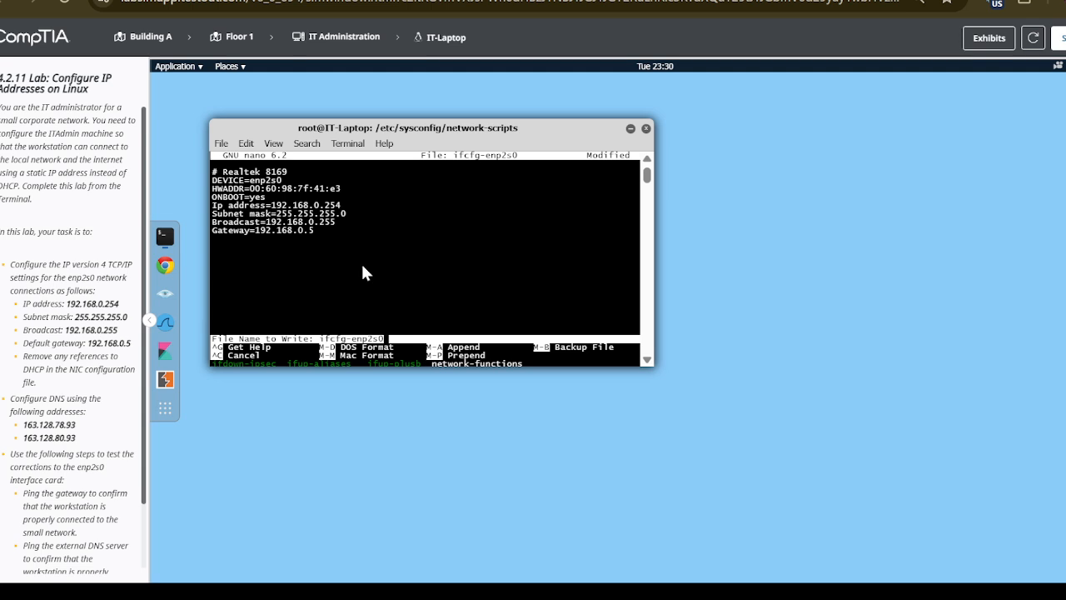
Step: Confirm writing ifcfg-enp2s0 under its existing name and return to the shell
{"action": "key", "text": "Enter"}
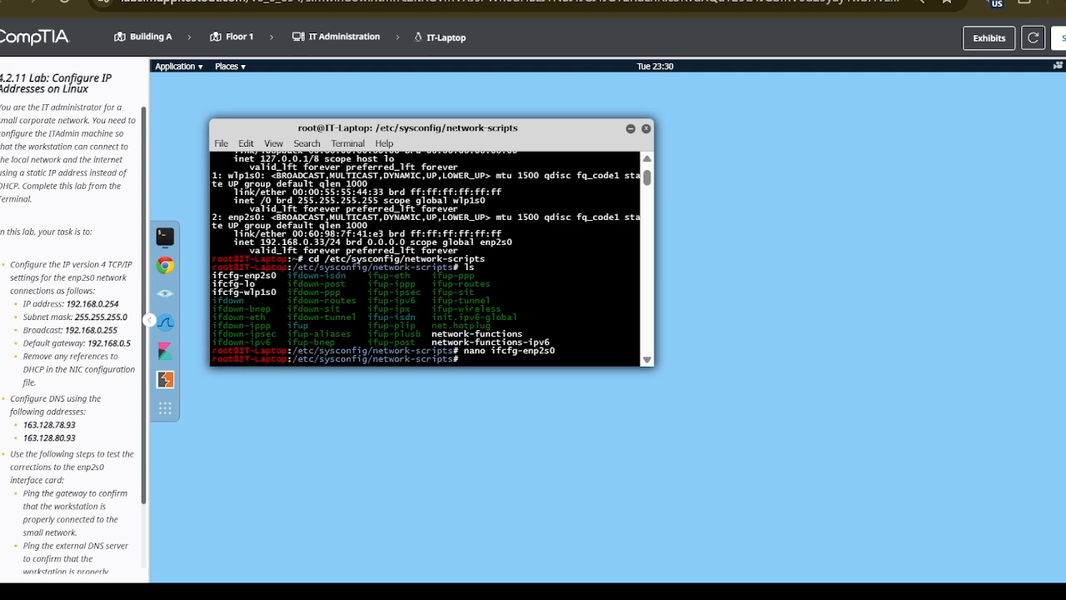
Step: Correct the mistyped file name and run 'nano /etc/resolv.conf'
{"action": "type", "text": "nano"}
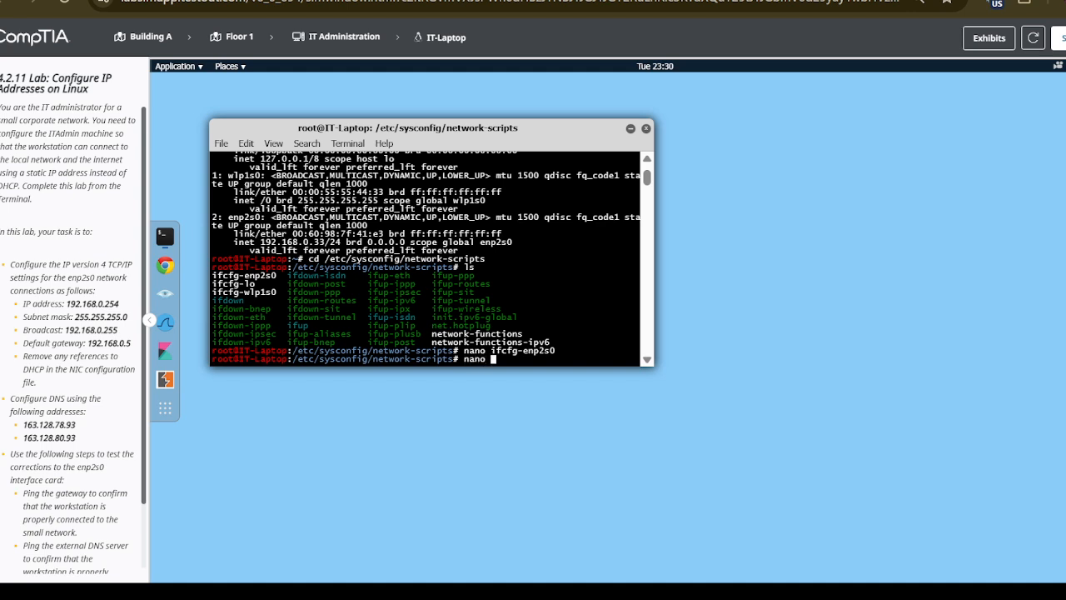
{"action": "type", "text": "ifcf"}
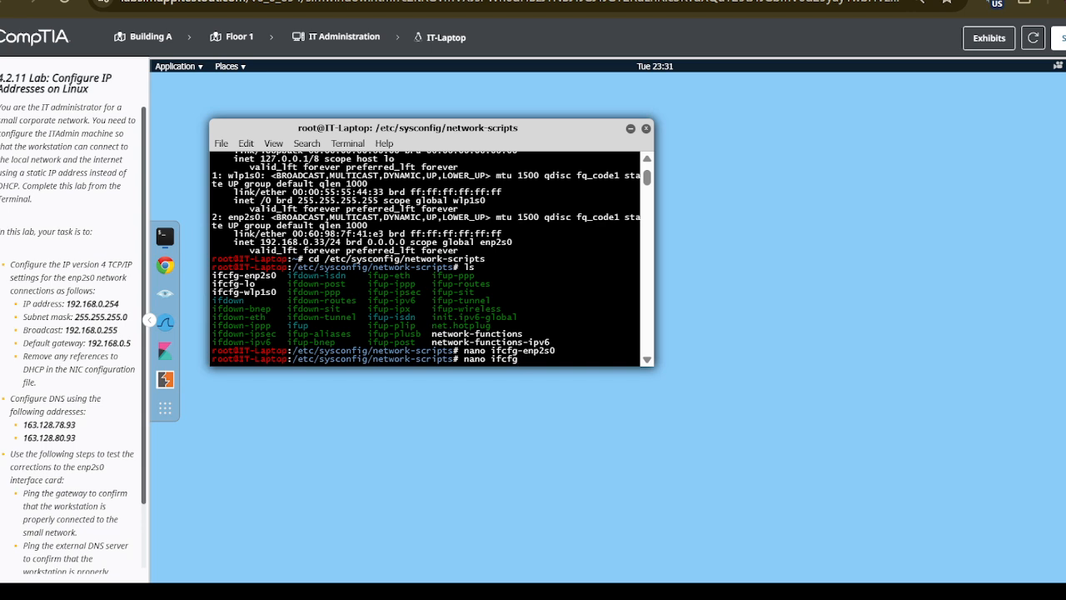
{"action": "type", "text": "g"}
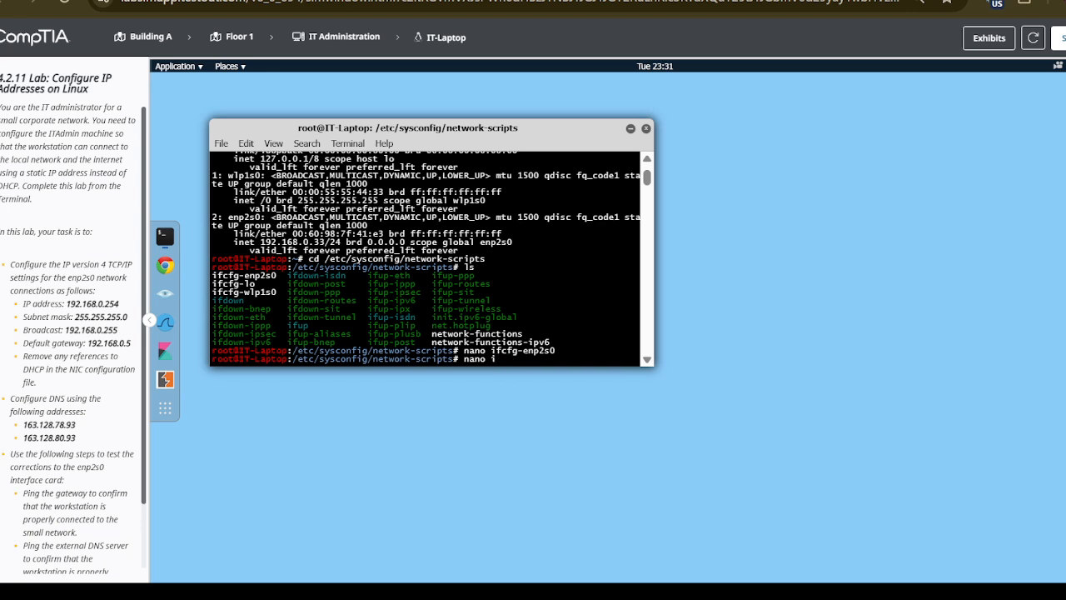
{"action": "key", "text": "BackSpace"}
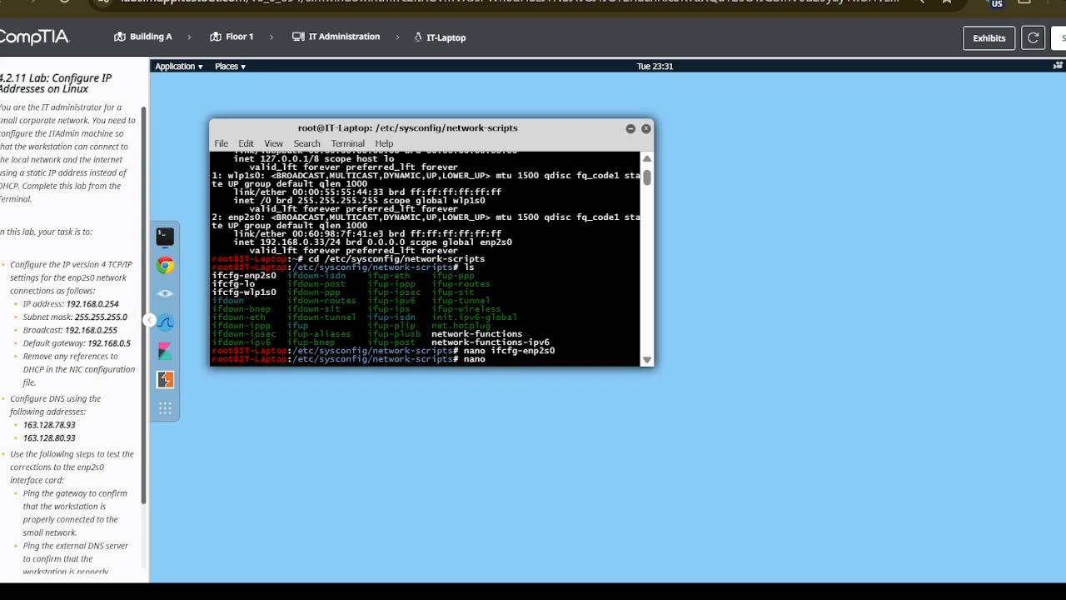
{"action": "type", "text": "/"}
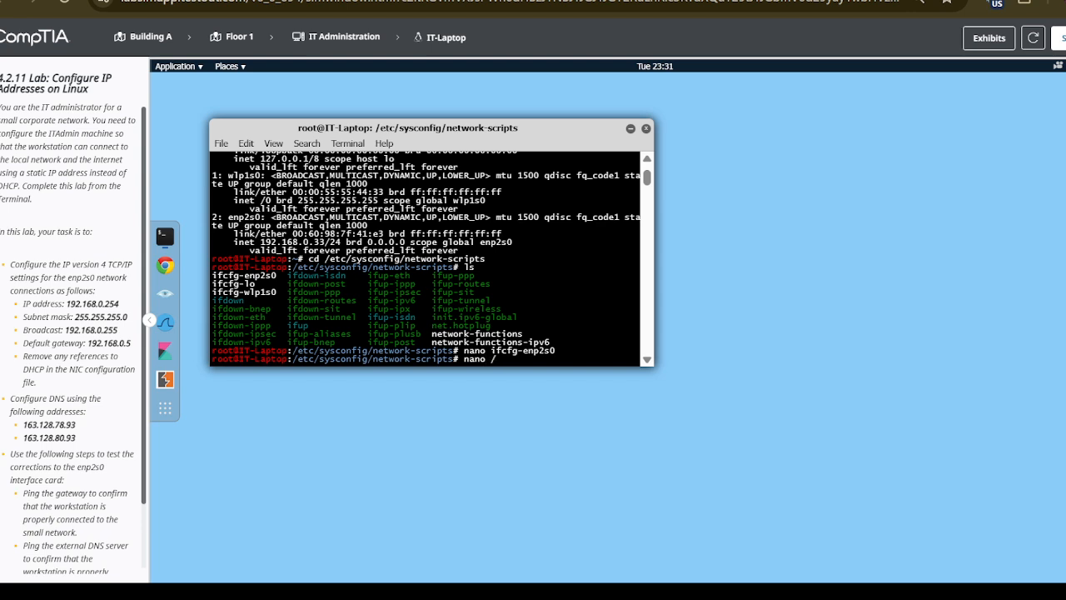
{"action": "type", "text": "etc/"}
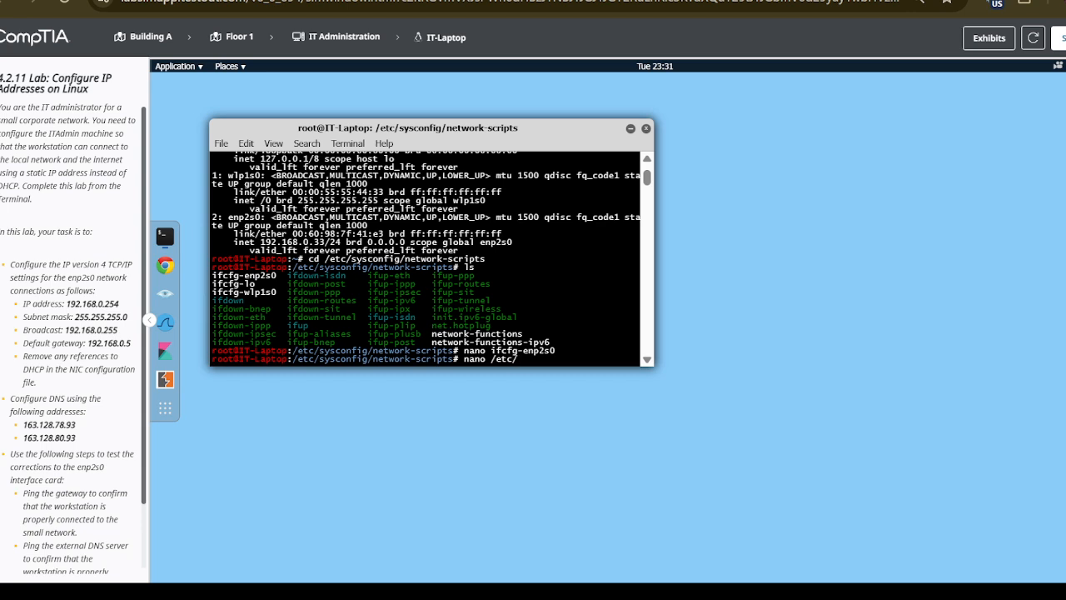
{"action": "type", "text": "resol"}
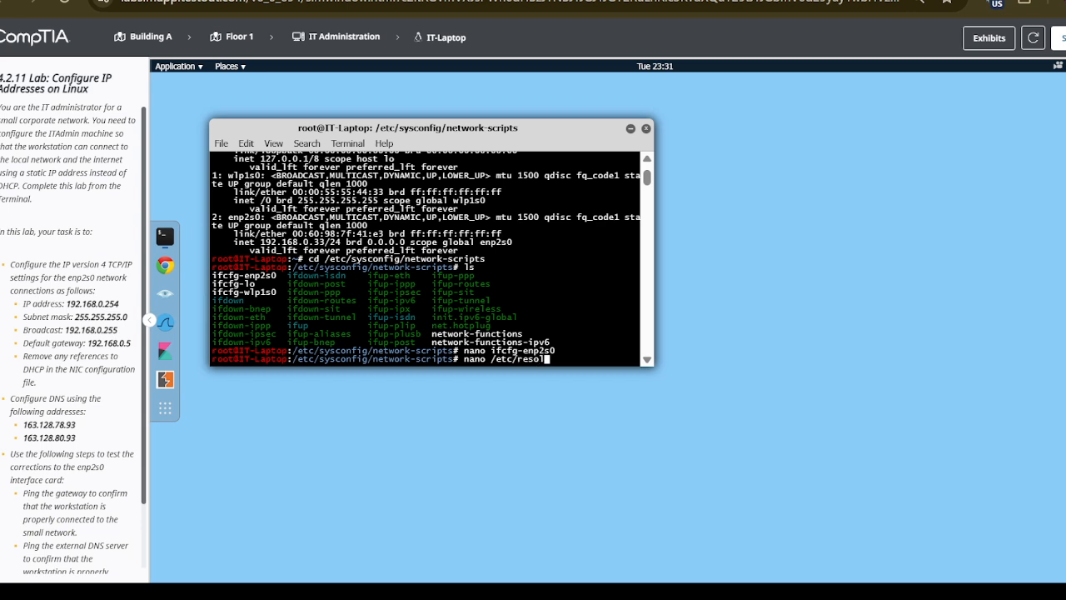
{"action": "type", "text": "v."}
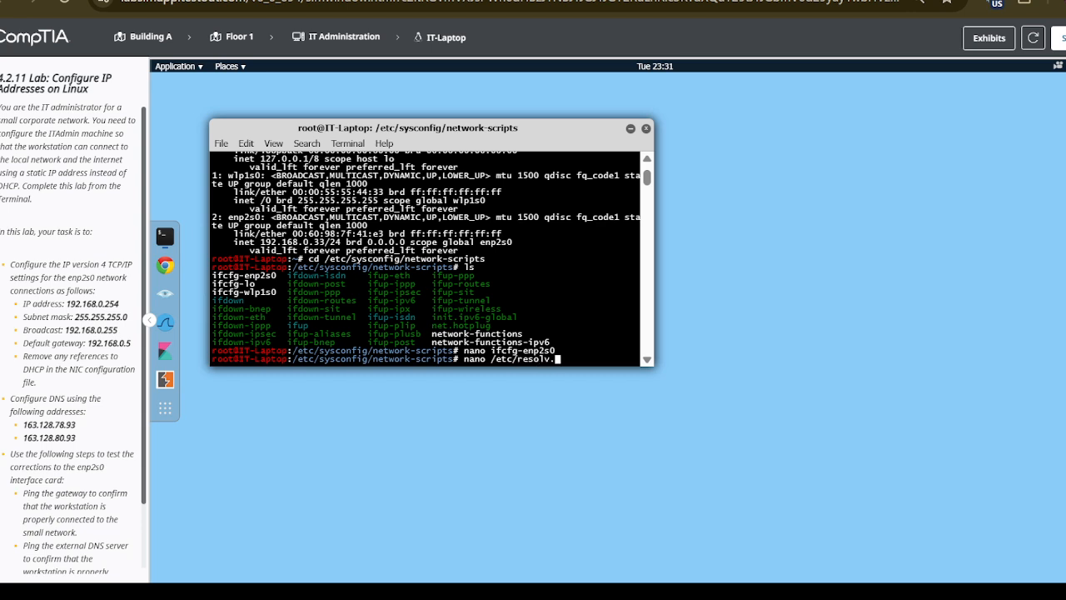
{"action": "type", "text": "conf"}
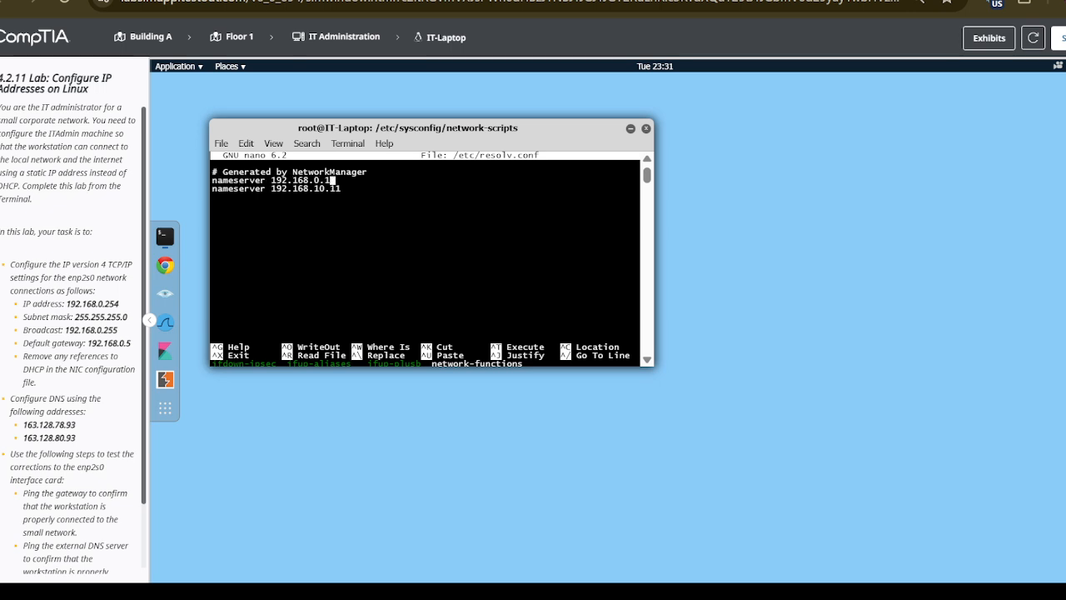
Step: Change the two nameserver entries to 163.128.78.93 and 163.128.80.93
{"action": "key", "text": "BackSpace"}
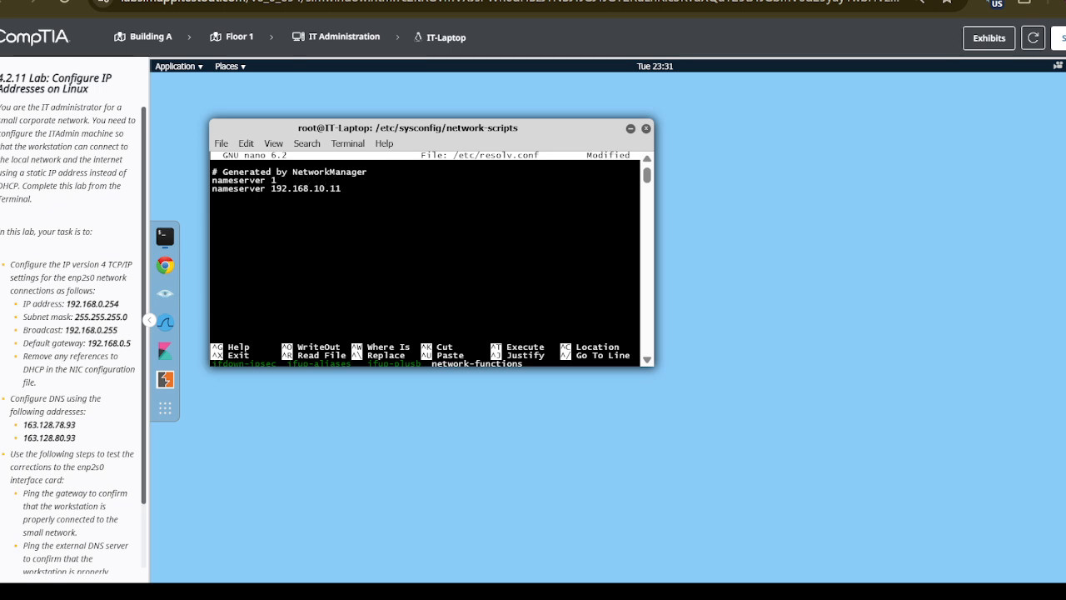
{"action": "type", "text": "63.1"}
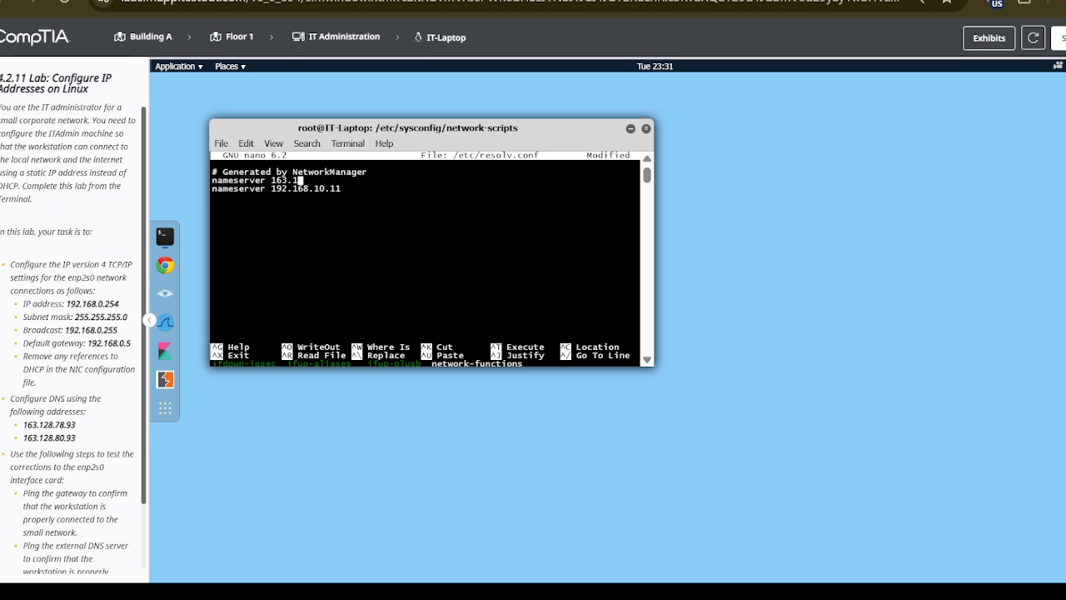
{"action": "type", "text": "28"}
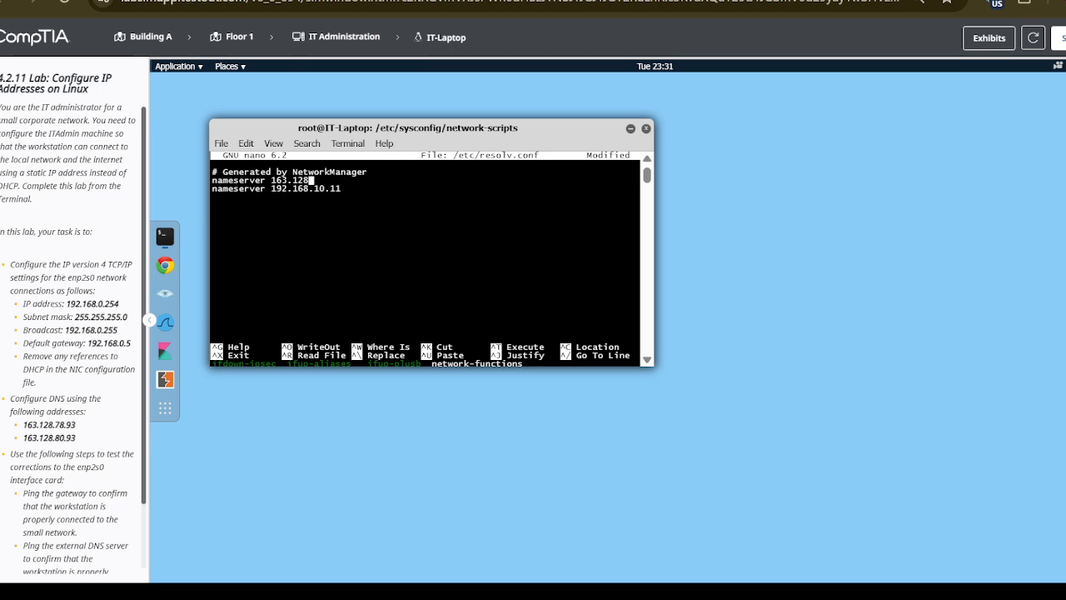
{"action": "type", "text": "78."}
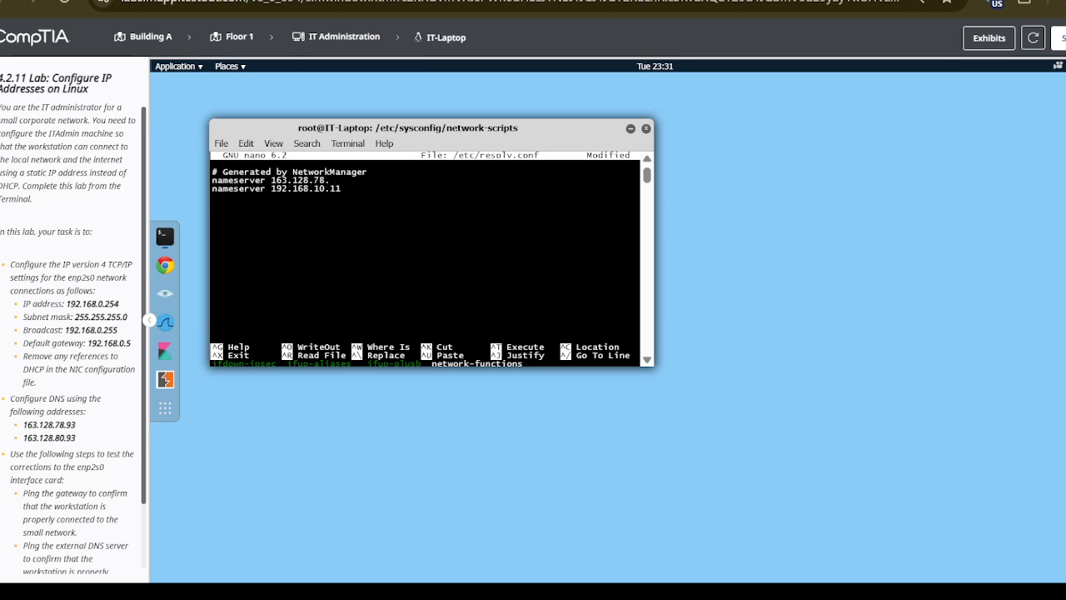
{"action": "type", "text": "93"}
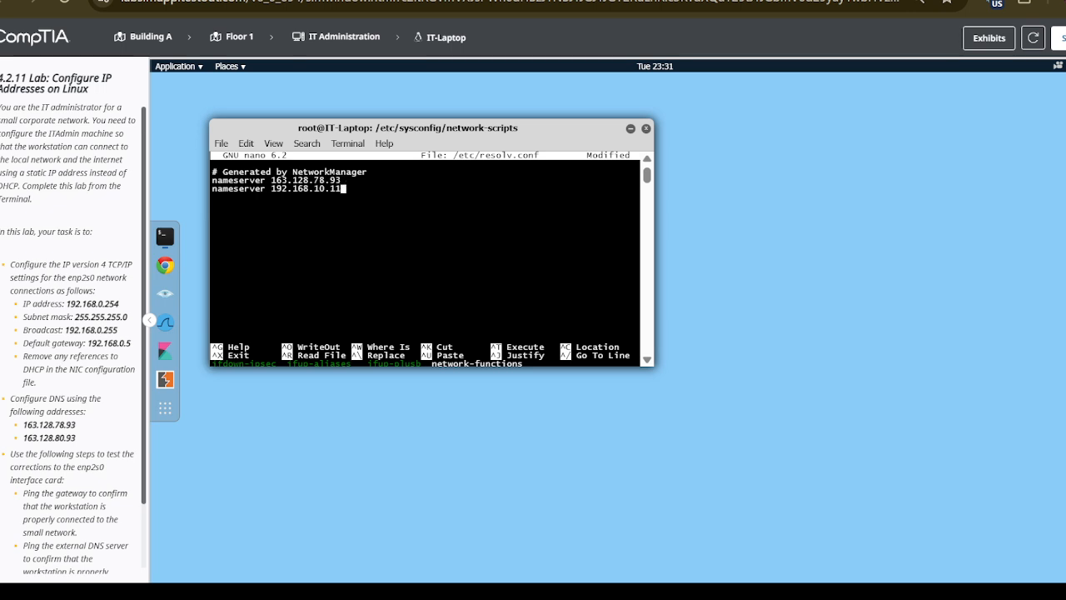
{"action": "key", "text": "BackSpace"}
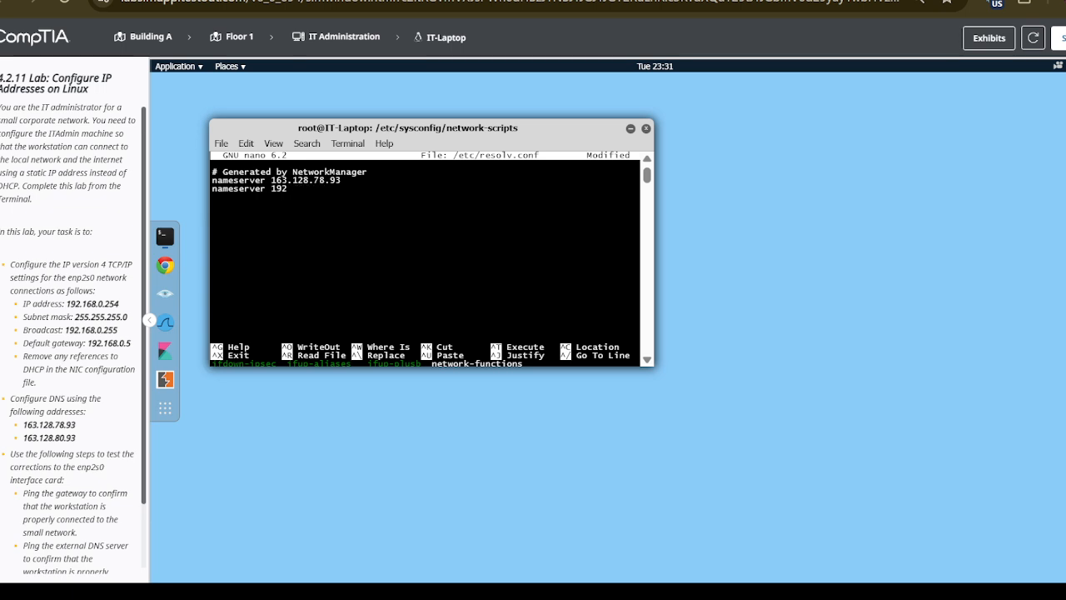
{"action": "type", "text": "163.12"}
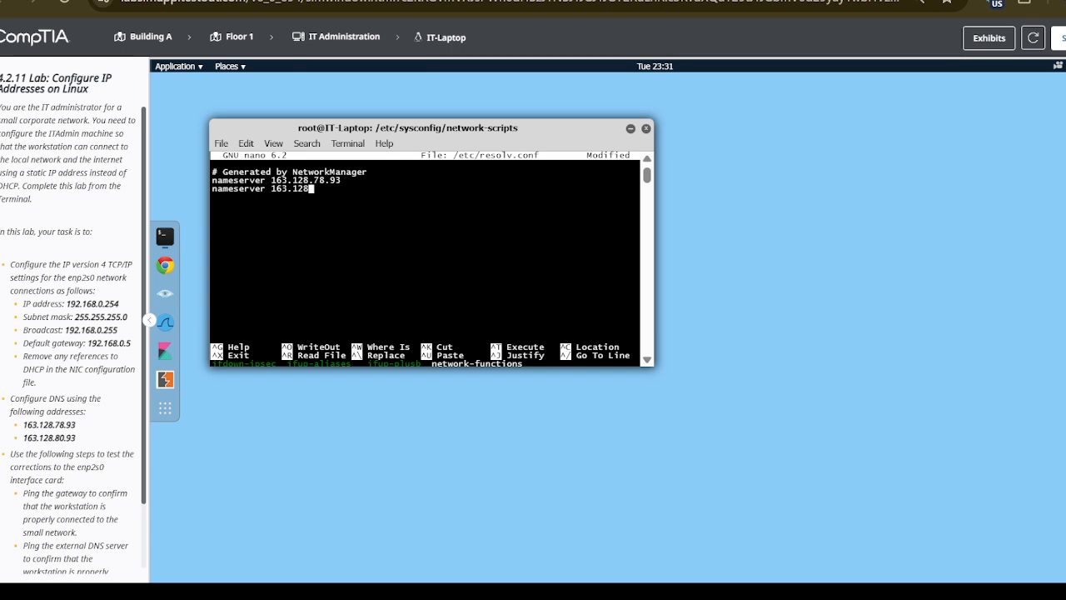
{"action": "type", "text": "80."}
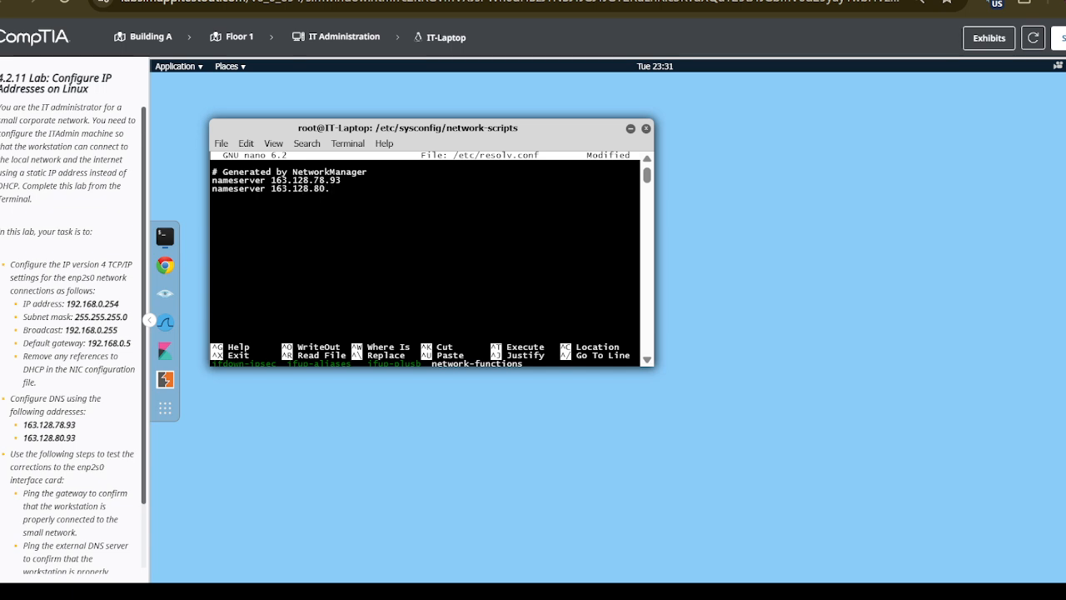
{"action": "type", "text": "93"}
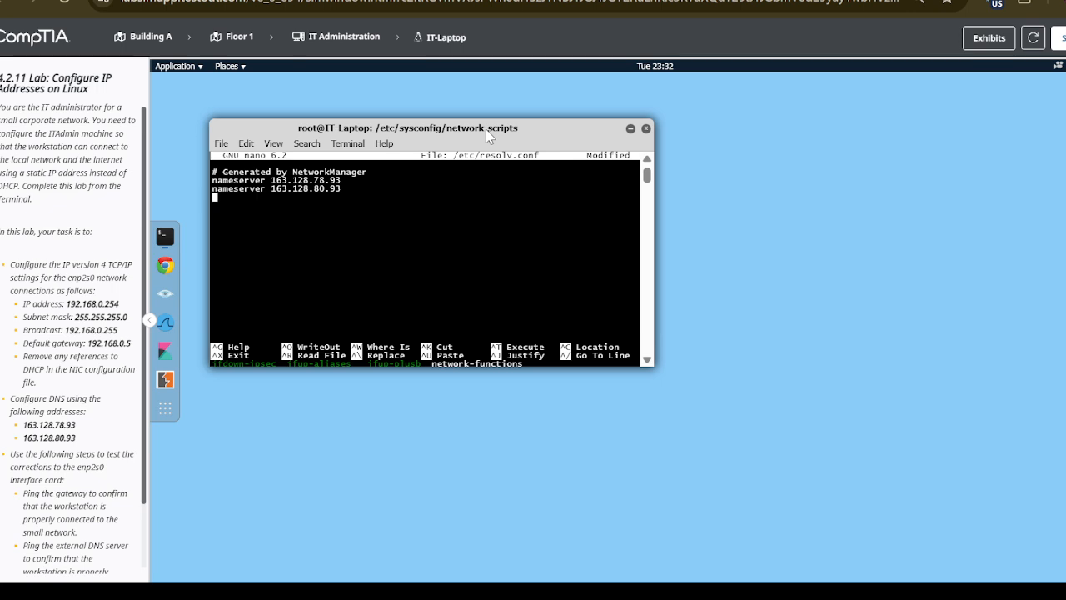
Step: Exit nano with Ctrl+X and answer Y to save resolv.conf
{"action": "key", "text": "ctrl+x"}
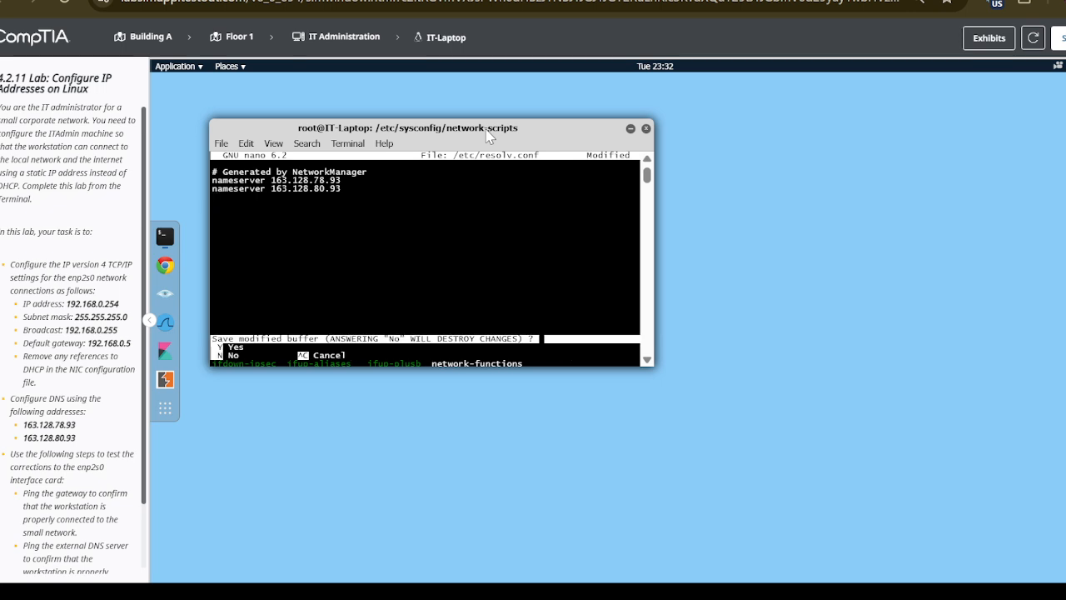
{"action": "key", "text": "y"}
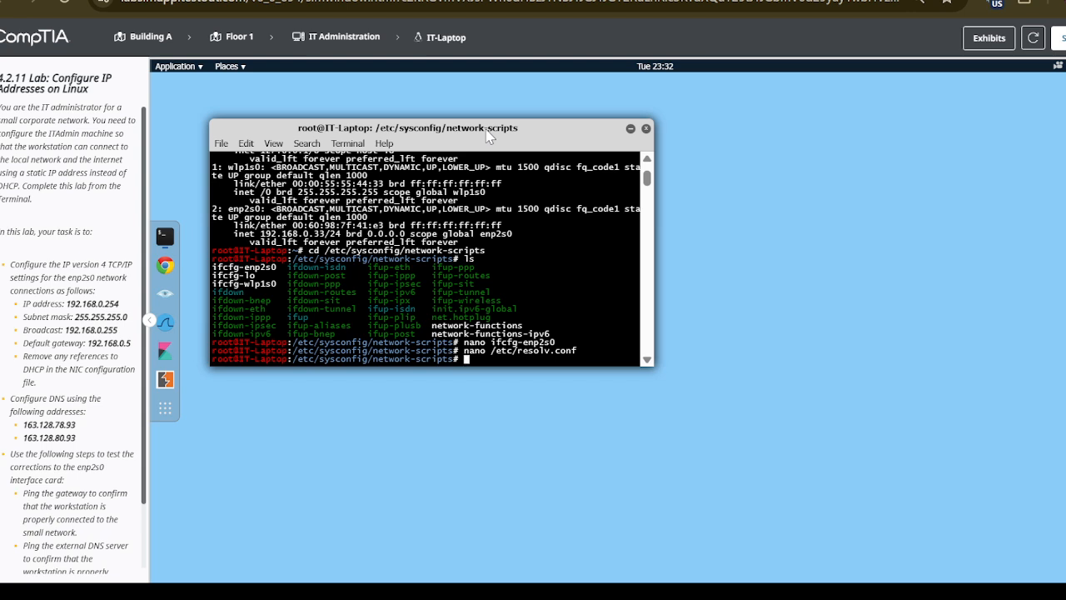
Step: Run 'ip link set enp2s0 down' then 'ip link set enp2s0 up'
{"action": "type", "text": "ip"}
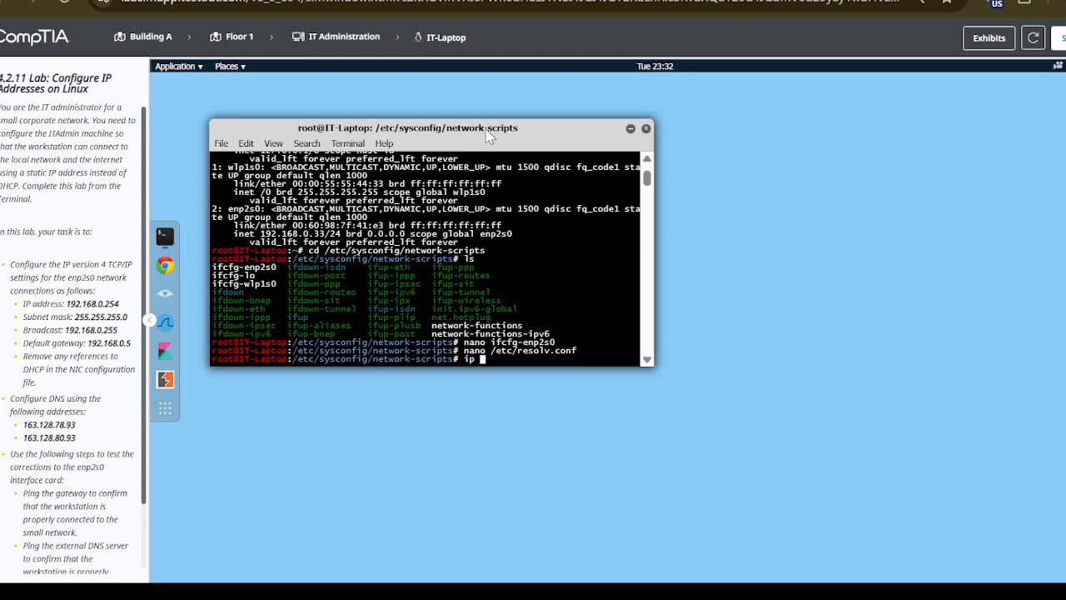
{"action": "type", "text": "link set"}
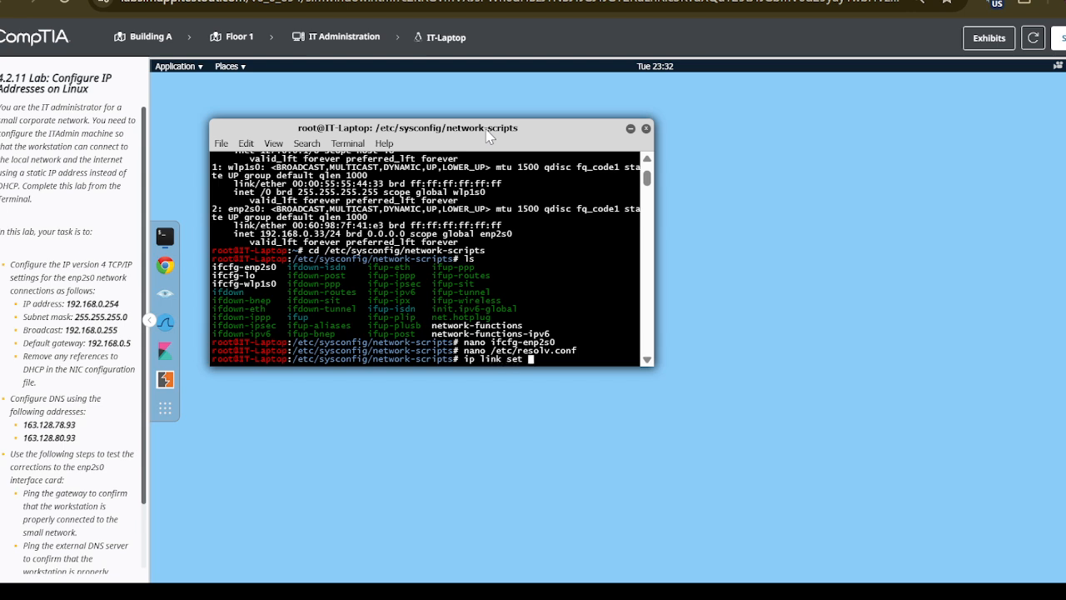
{"action": "type", "text": "enp2s"}
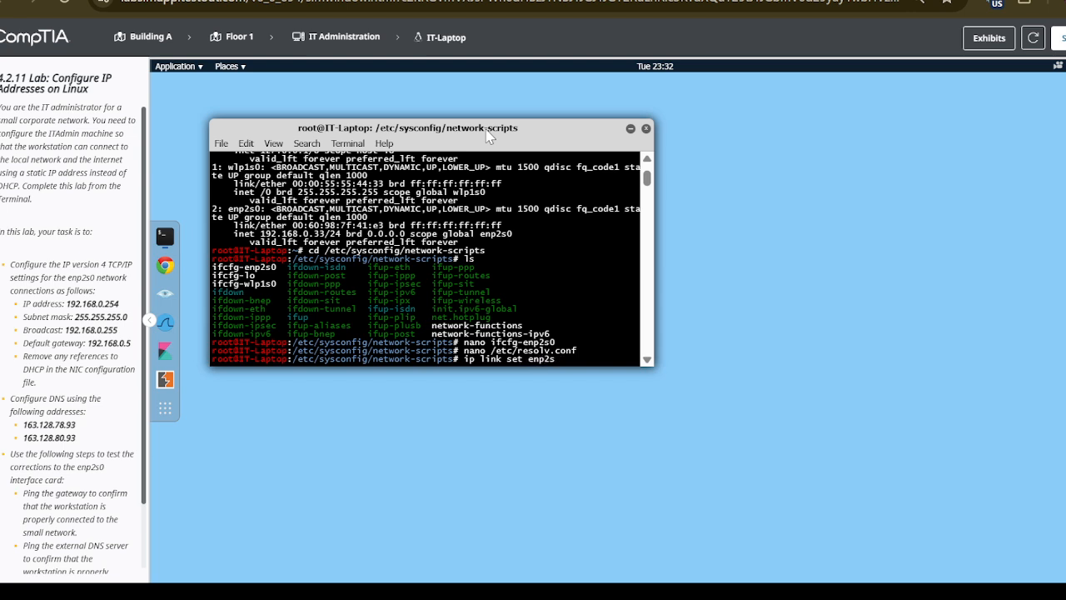
{"action": "type", "text": "d"}
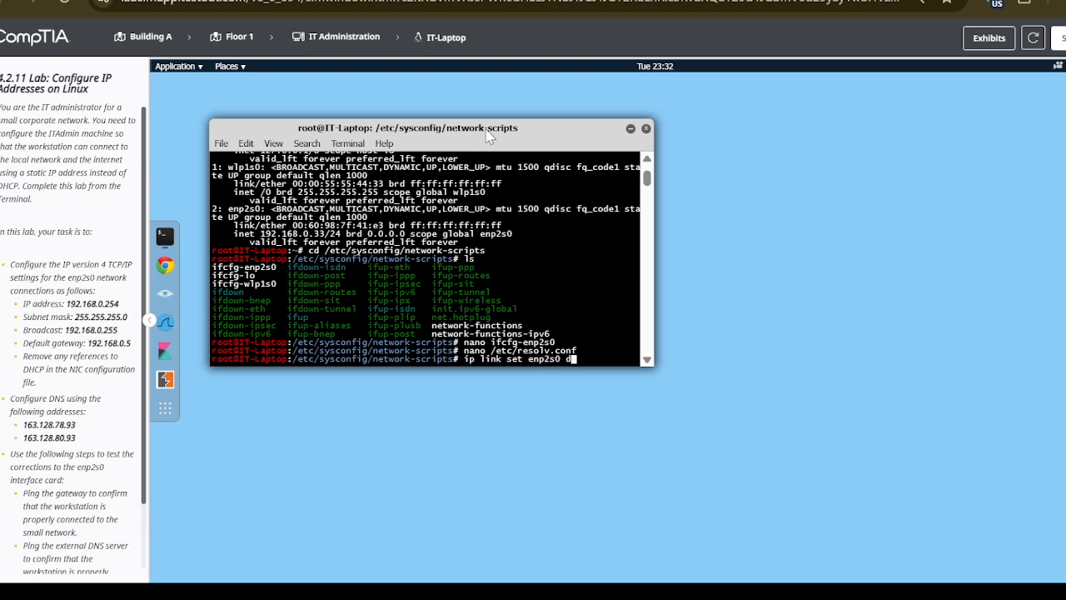
{"action": "type", "text": "own"}
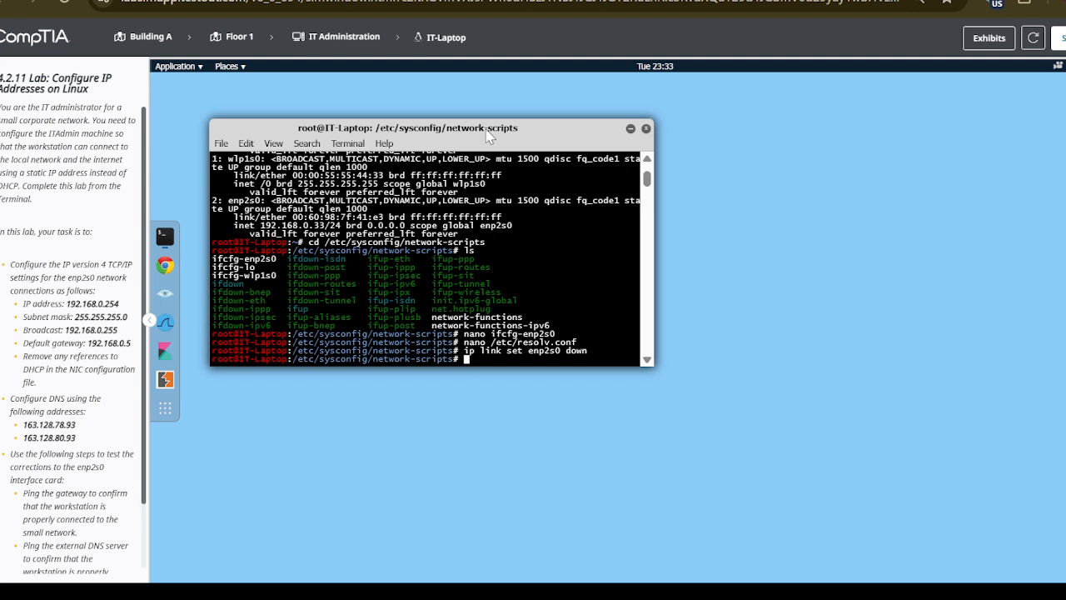
{"action": "type", "text": "ip link set enp2s0"}
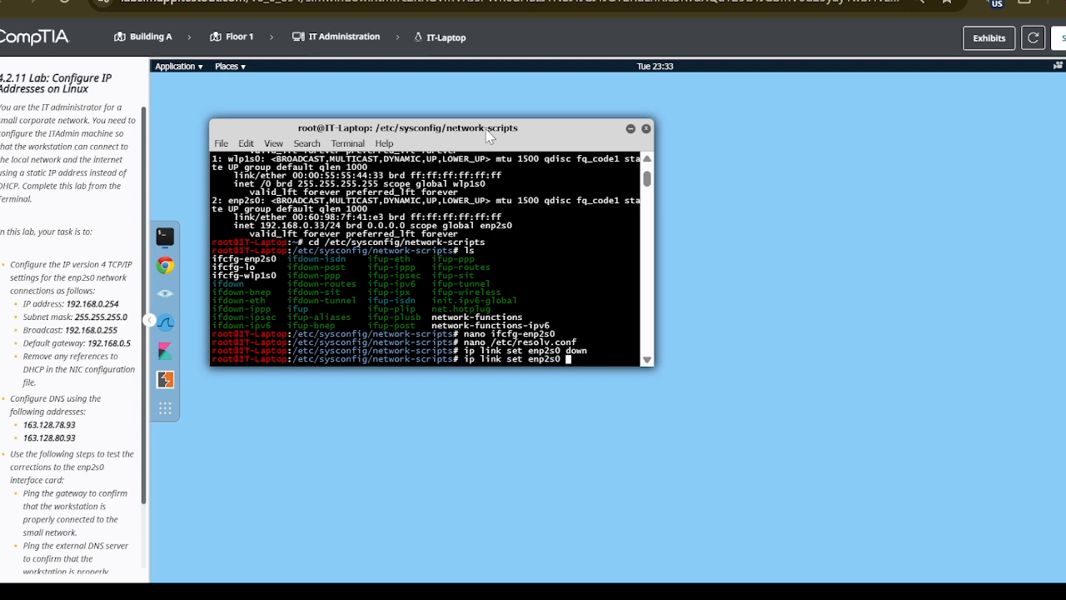
{"action": "type", "text": "up"}
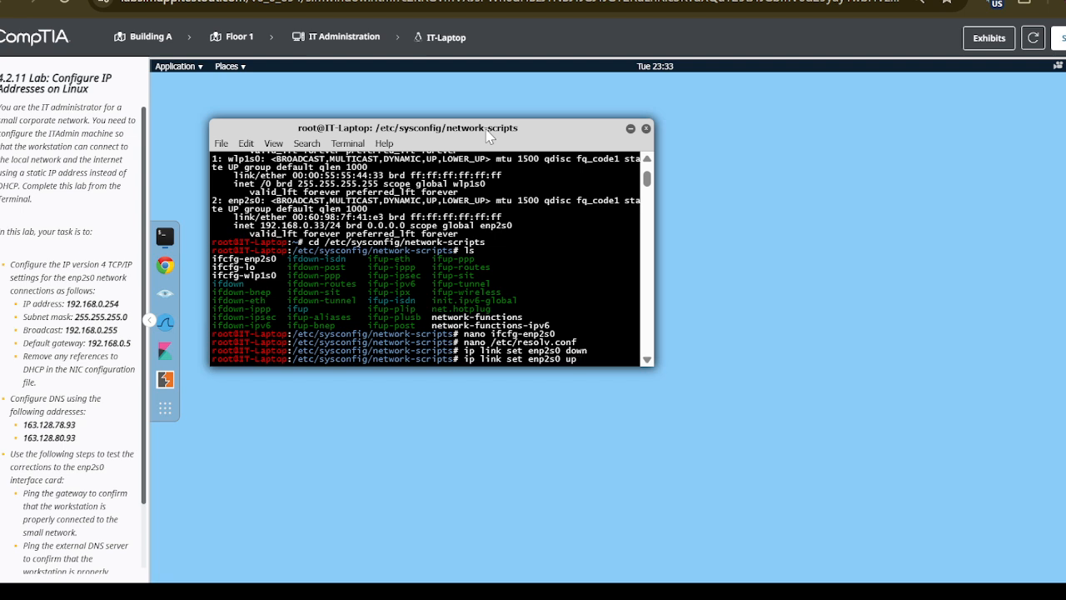
{"action": "key", "text": "Return"}
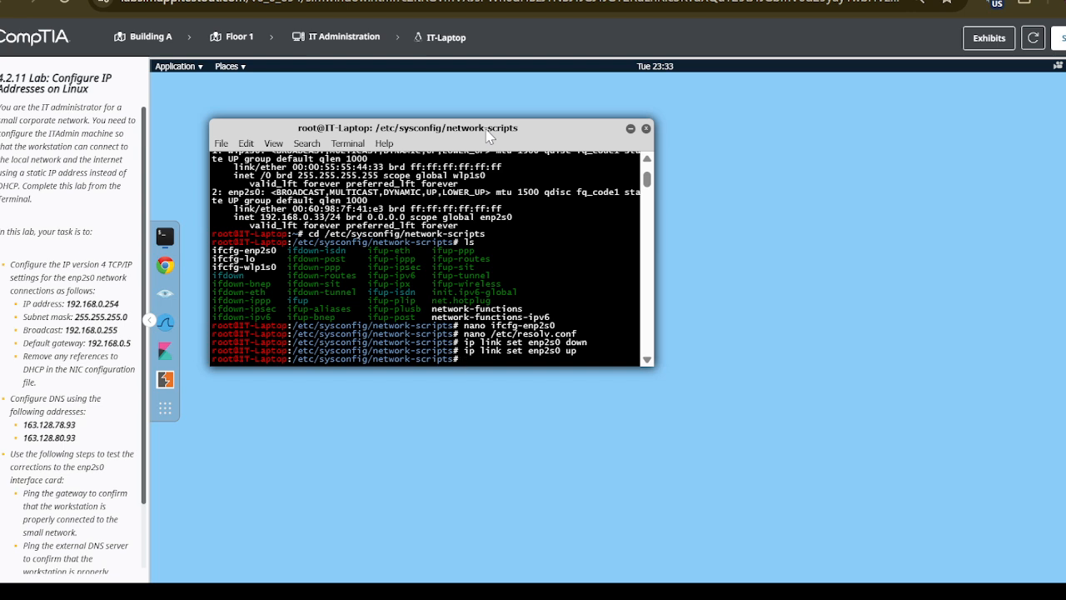
Step: Enter the command ping -c4 192.168.0.5 at the Terminal prompt to test the gateway
{"action": "type", "text": "ping"}
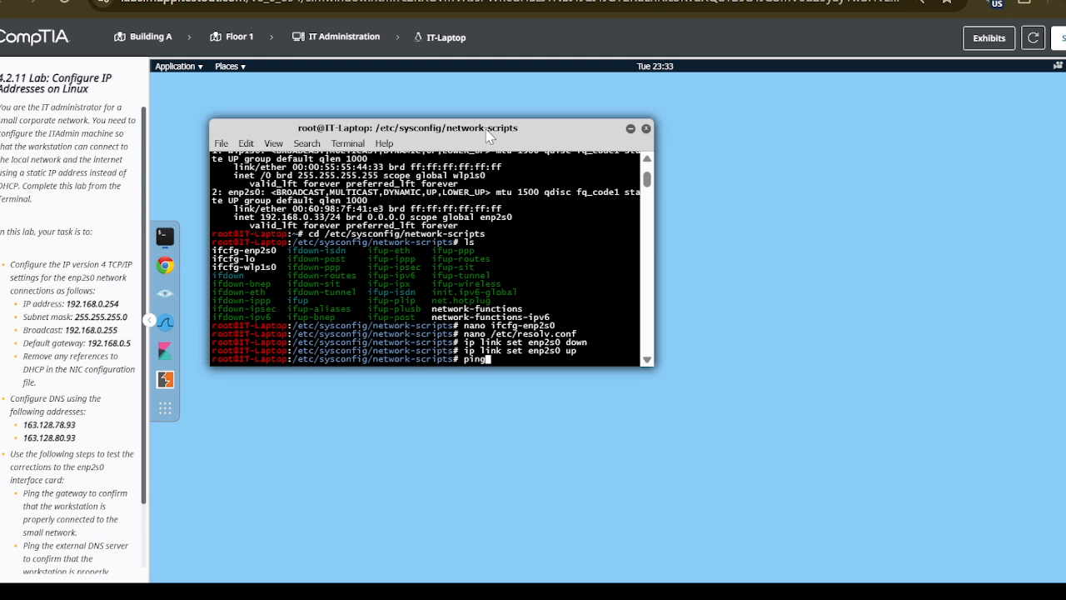
{"action": "type", "text": "-"}
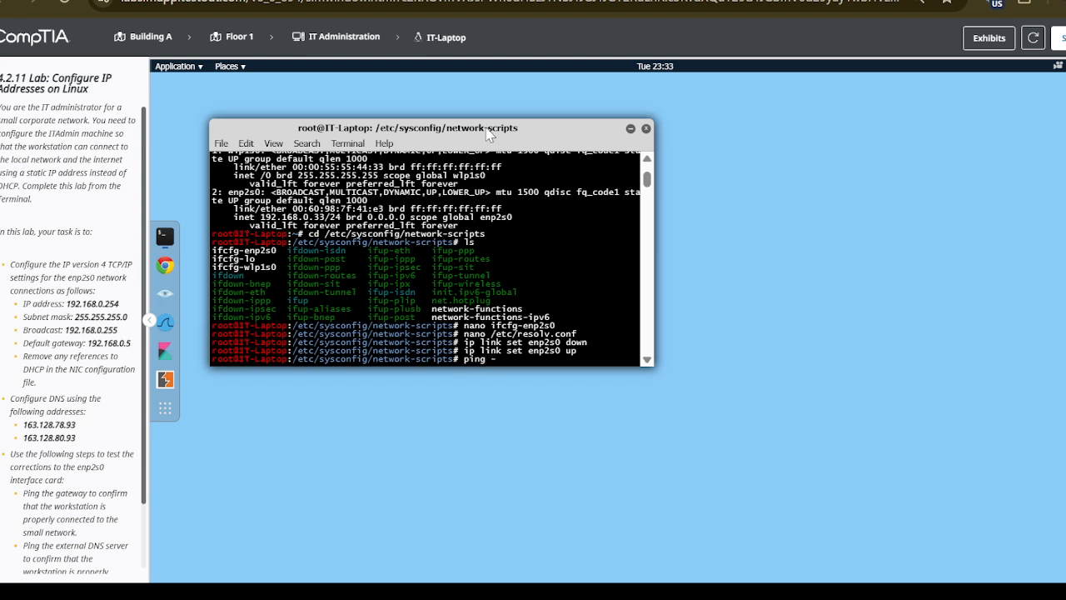
{"action": "type", "text": "c4"}
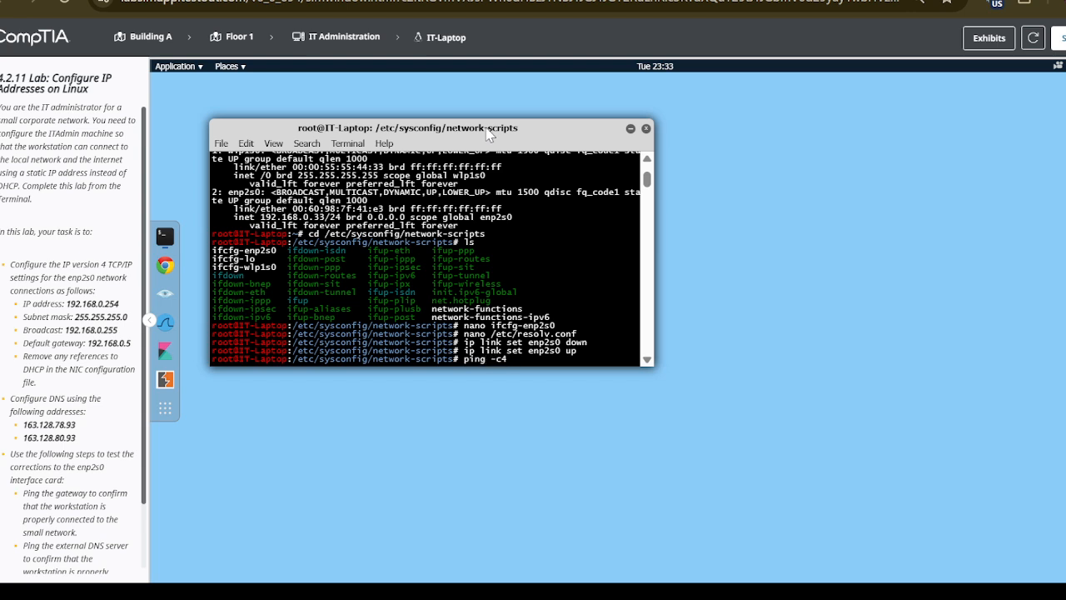
{"action": "type", "text": "192"}
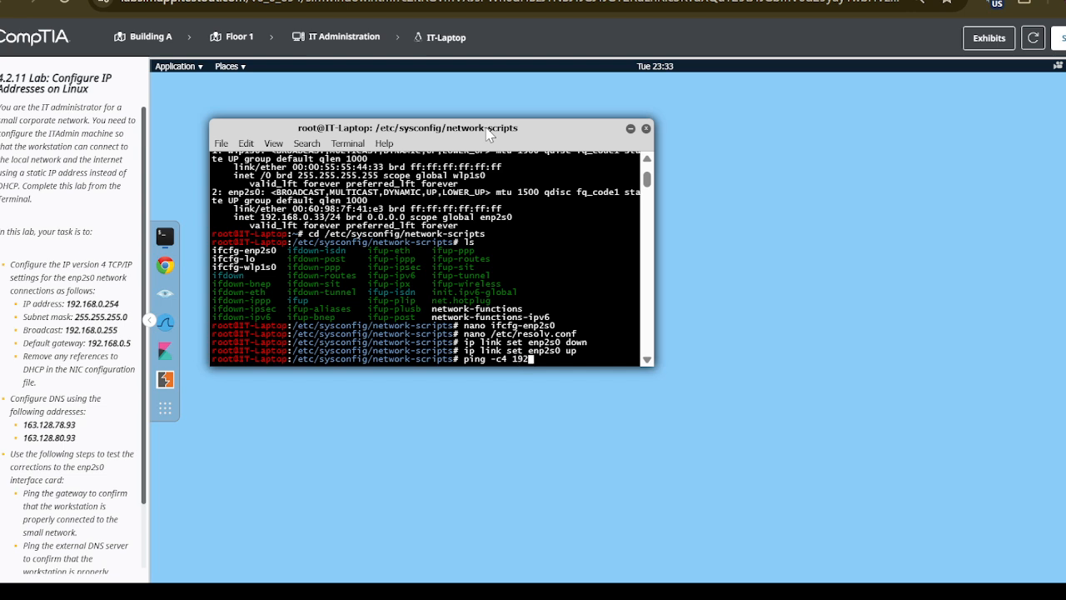
{"action": "type", "text": "2"}
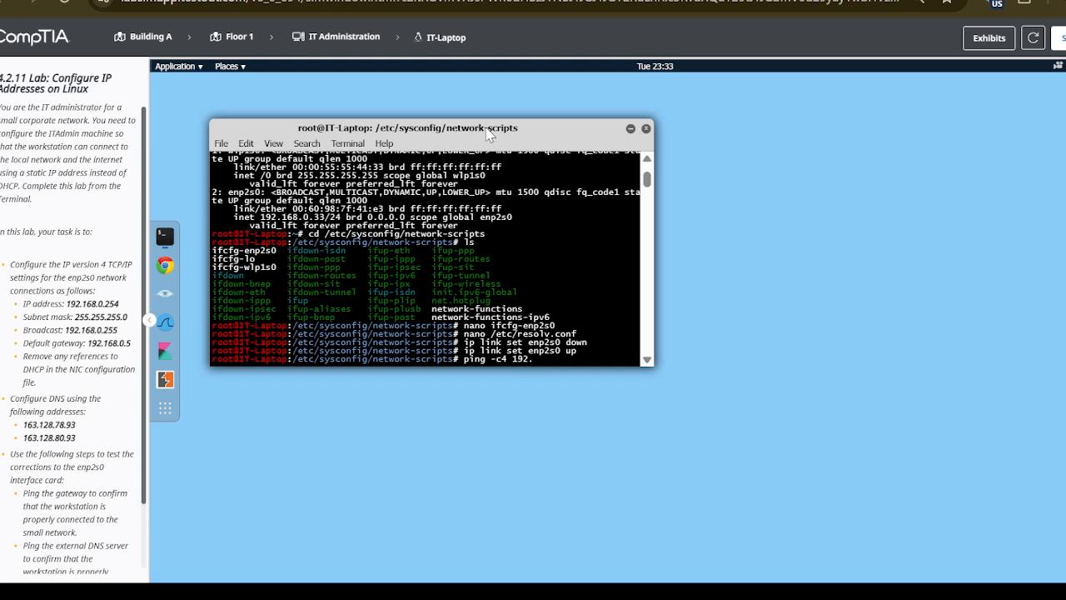
{"action": "type", "text": "168."}
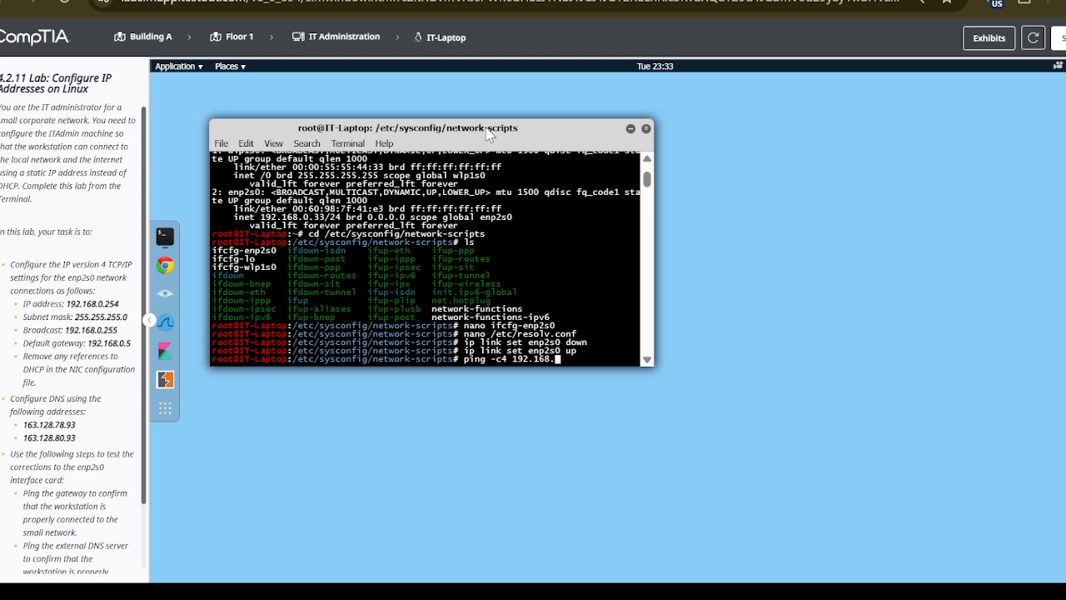
{"action": "type", "text": "0.5"}
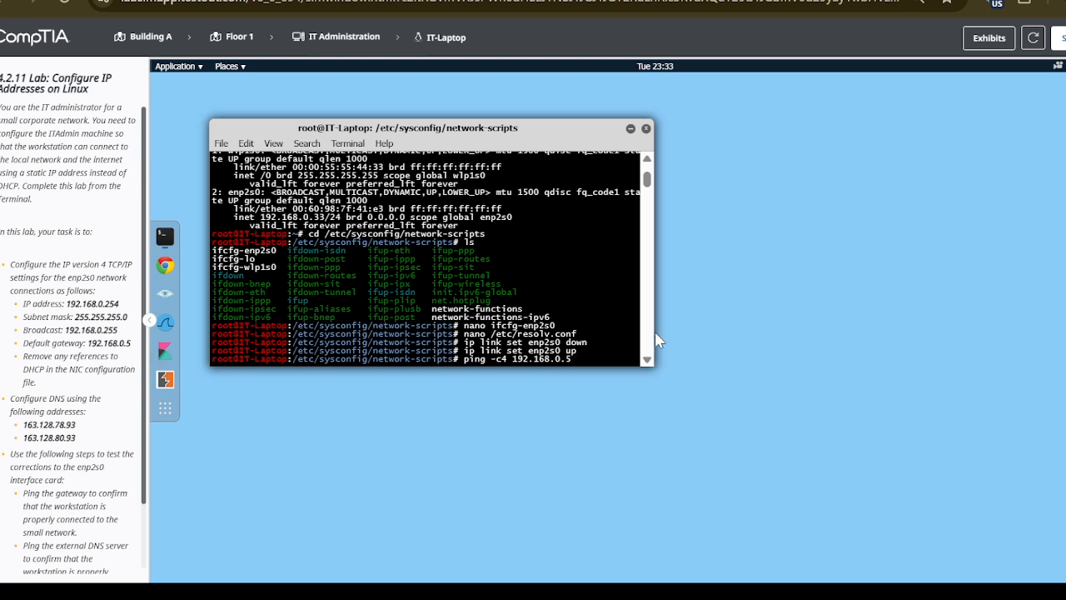
{"action": "mouse_move", "coordinate": [641, 337]}
{"action": "type", "text": "ping -"}
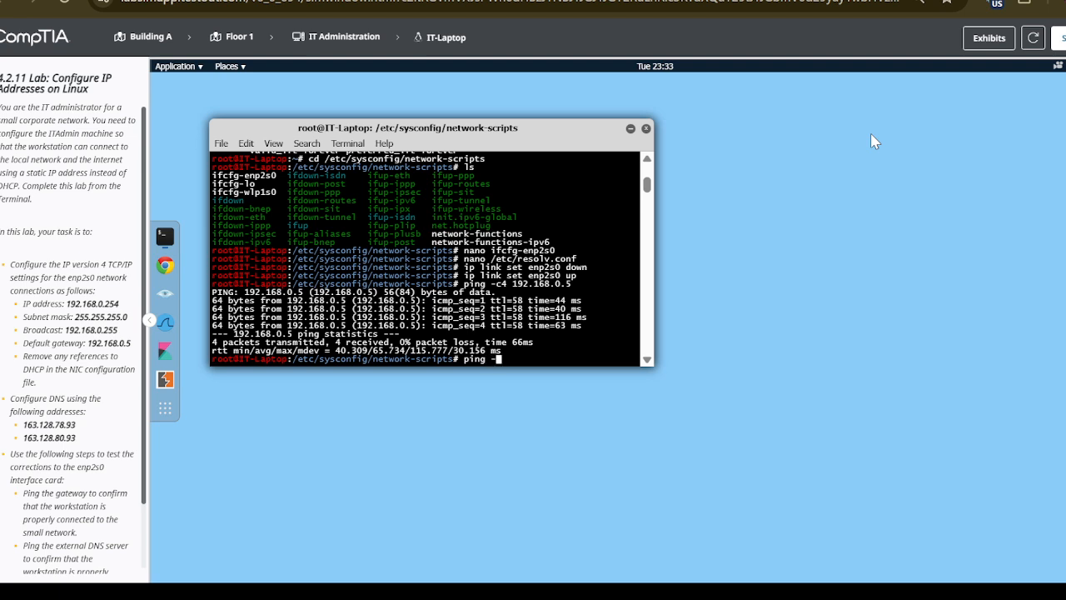
Step: Enter ping -c4 168.128.80.93 to test the DNS server, which returns 100% packet loss
{"action": "type", "text": "c41"}
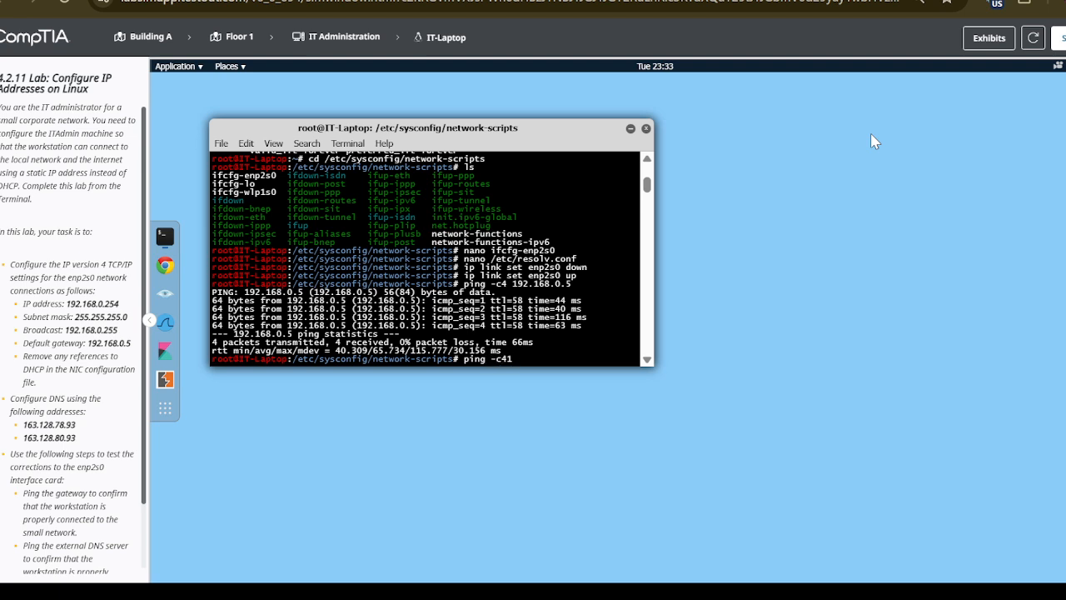
{"action": "type", "text": "1"}
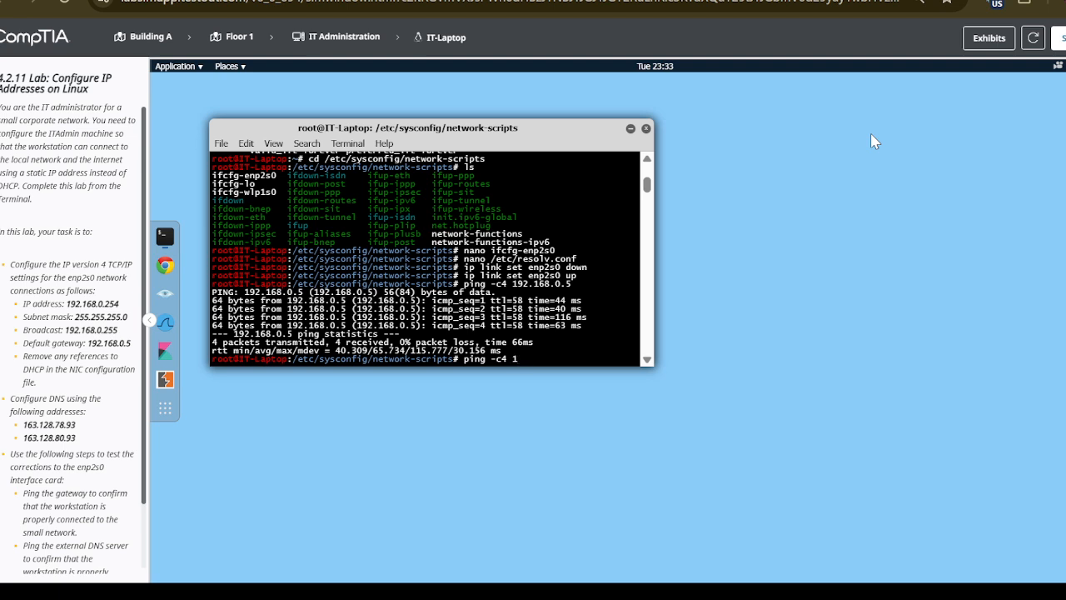
{"action": "type", "text": "68.128.80"}
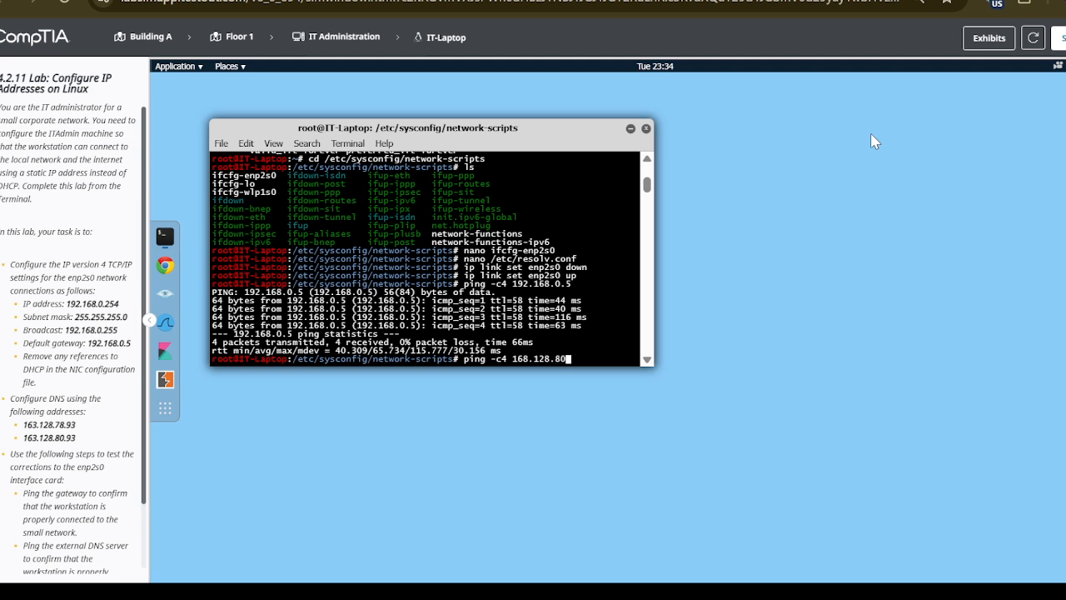
{"action": "type", "text": ".93"}
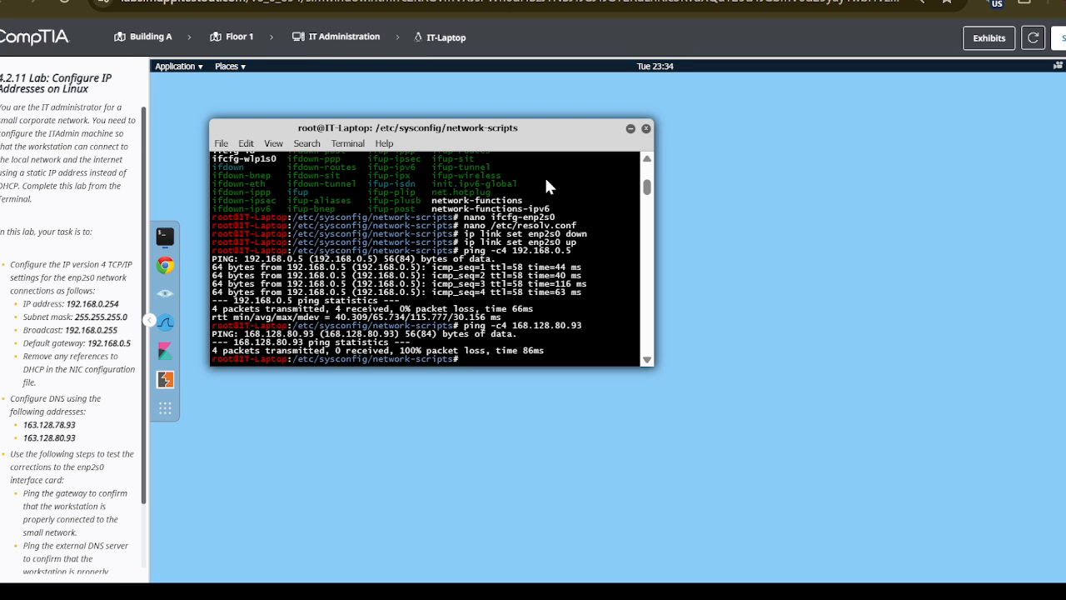
{"action": "type", "text": "ping"}
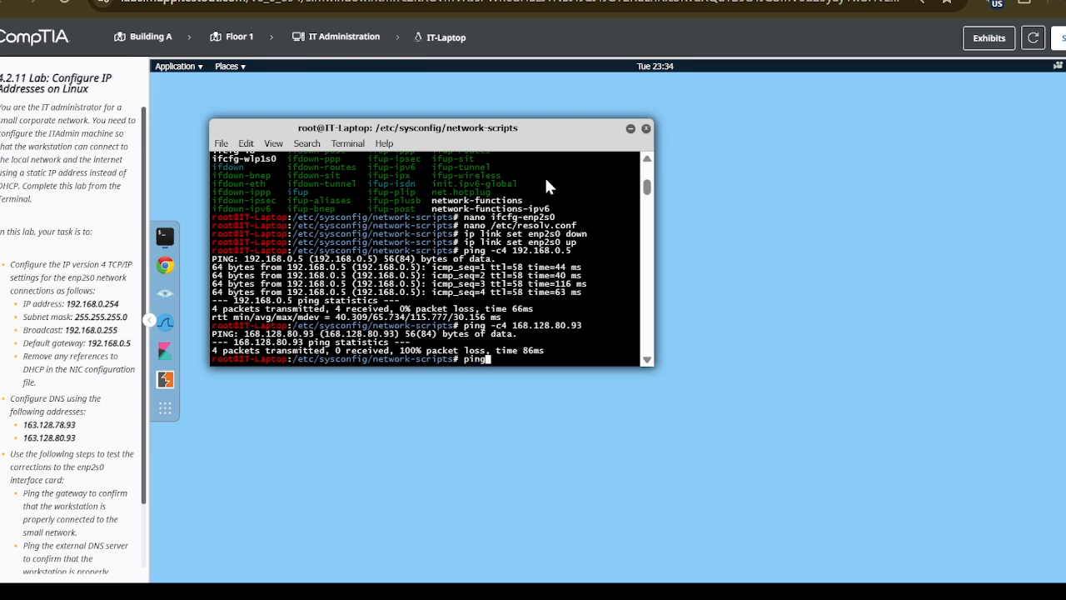
{"action": "type", "text": "-"}
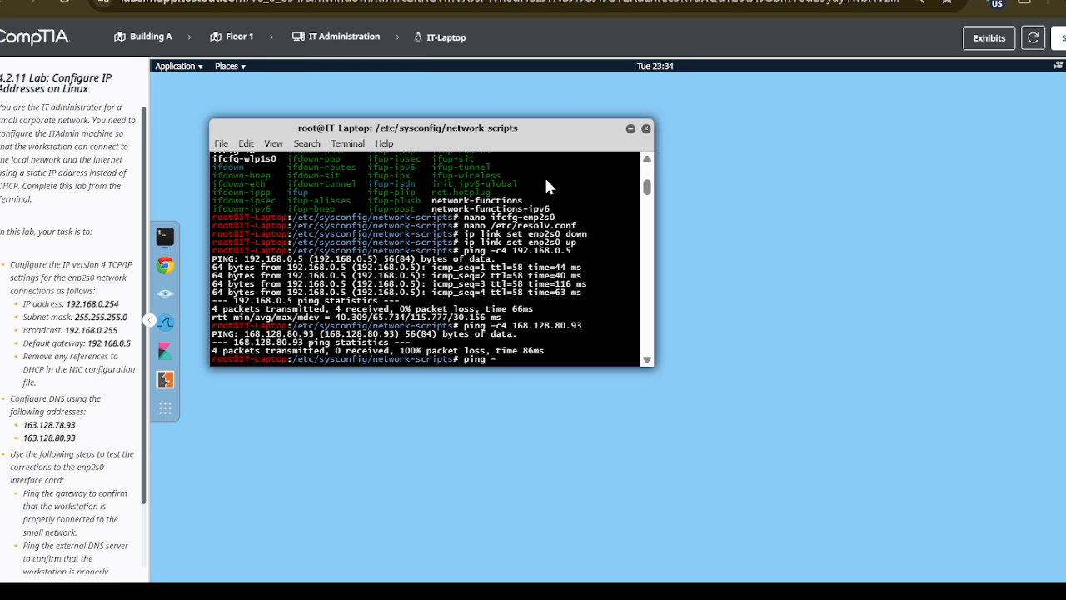
{"action": "type", "text": "c4"}
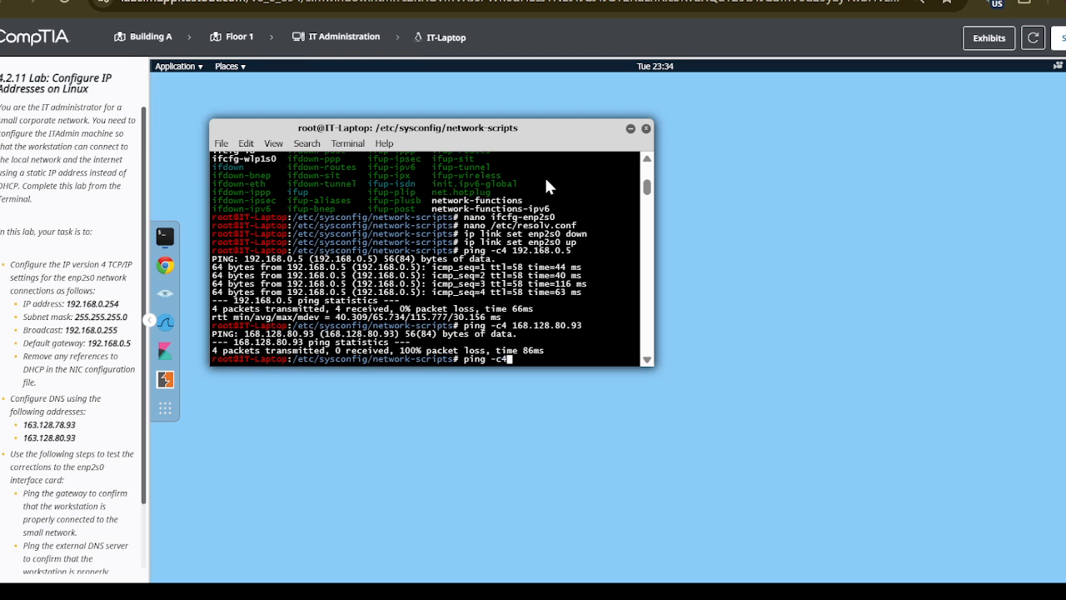
{"action": "type", "text": "ww"}
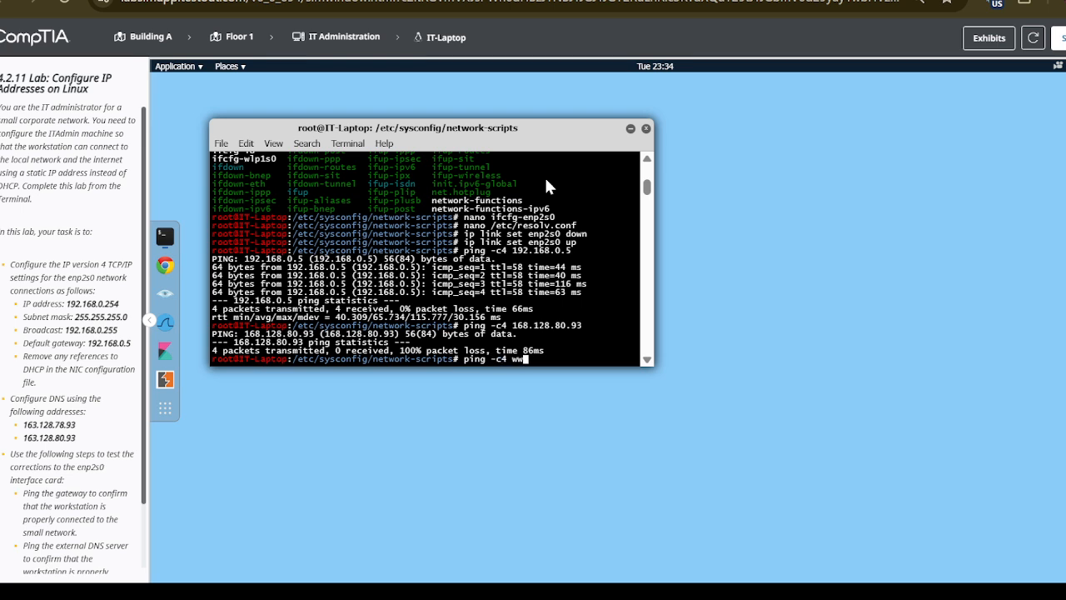
{"action": "type", "text": "w."}
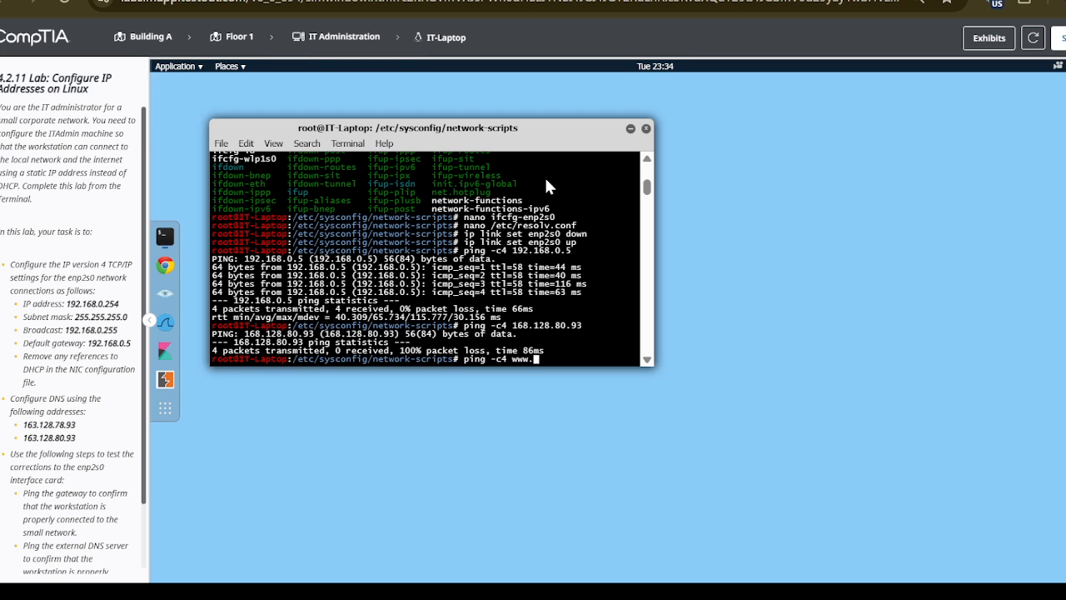
{"action": "type", "text": "corpnet.xyz"}
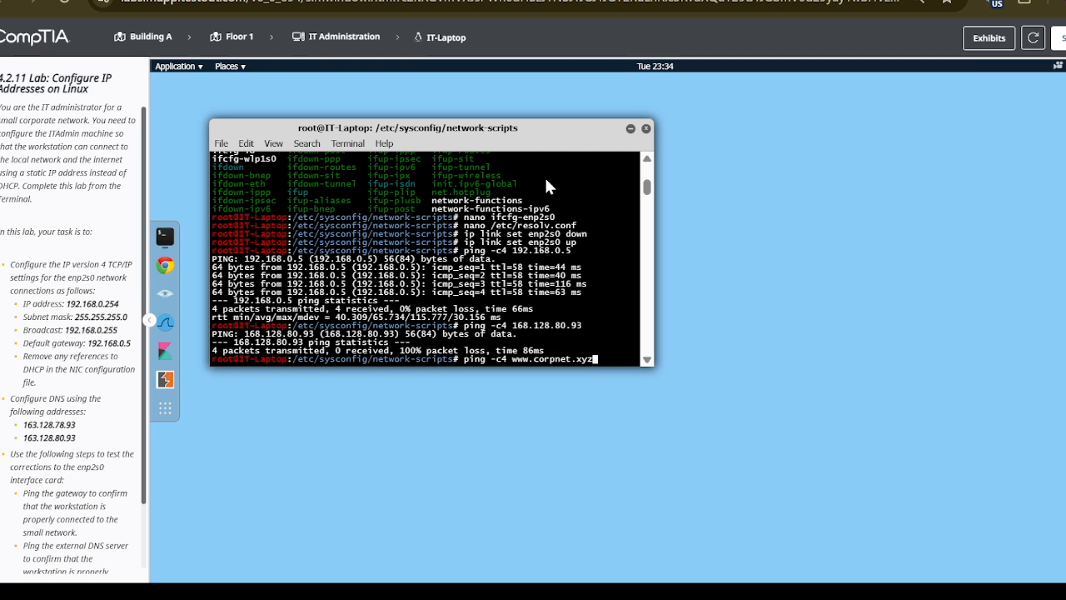
{"action": "key", "text": "Return"}
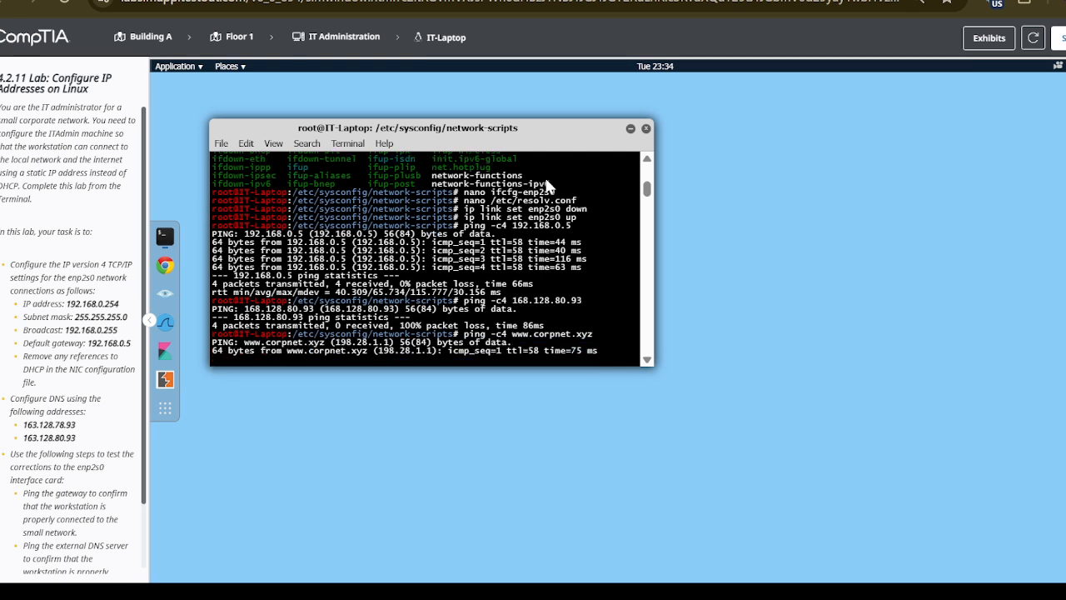
{"action": "scroll", "scroll_direction": "down", "scroll_amount": 3}
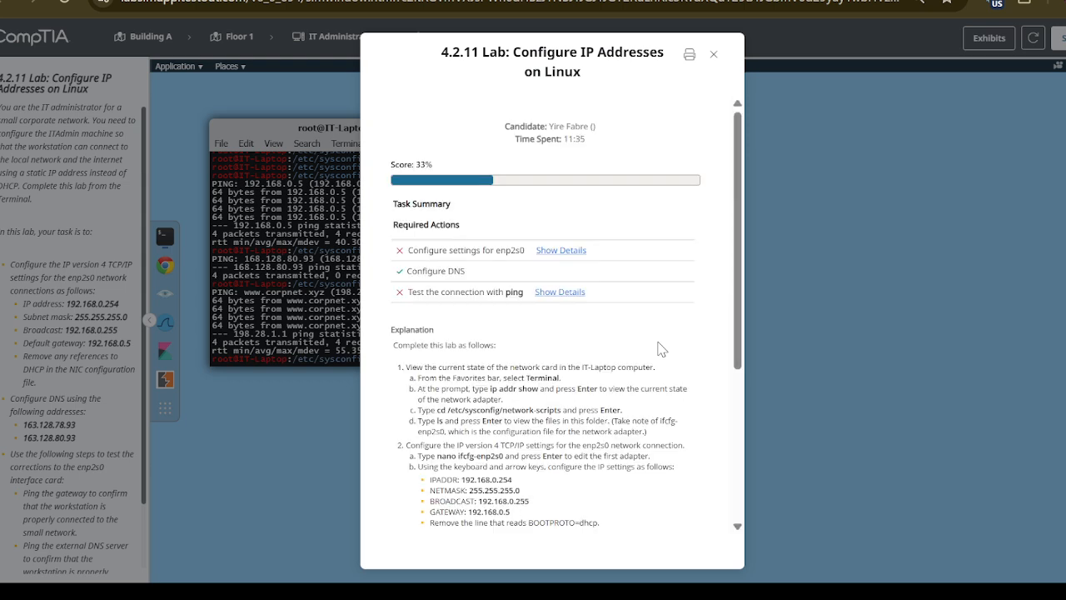
{"action": "mouse_move", "coordinate": [516, 290]}
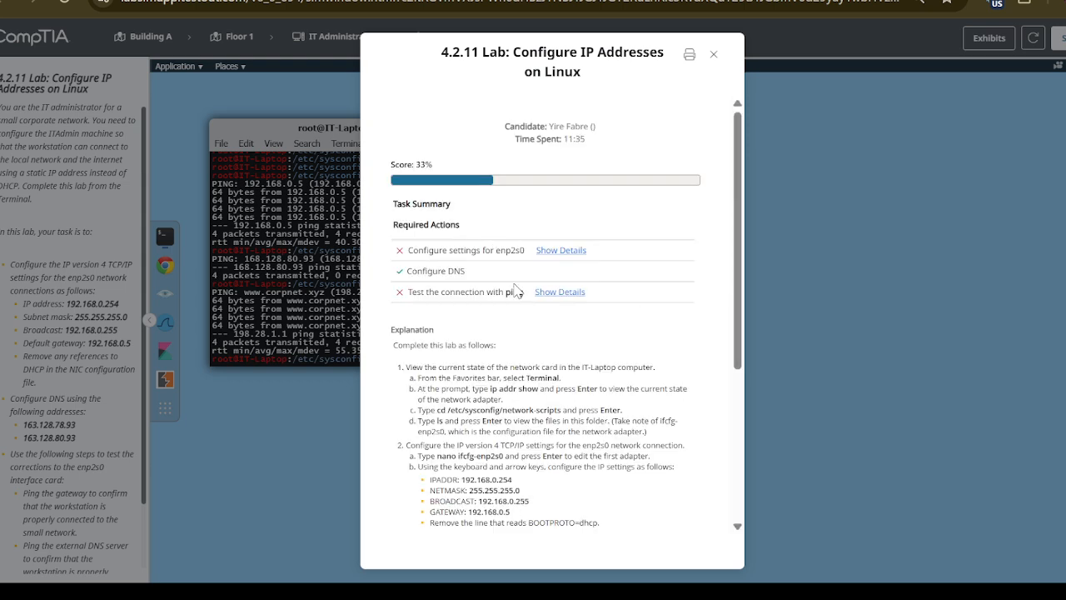
Step: Review the ping test breakdown, close the score report and end the lab session
{"action": "left_click", "coordinate": [560, 291]}
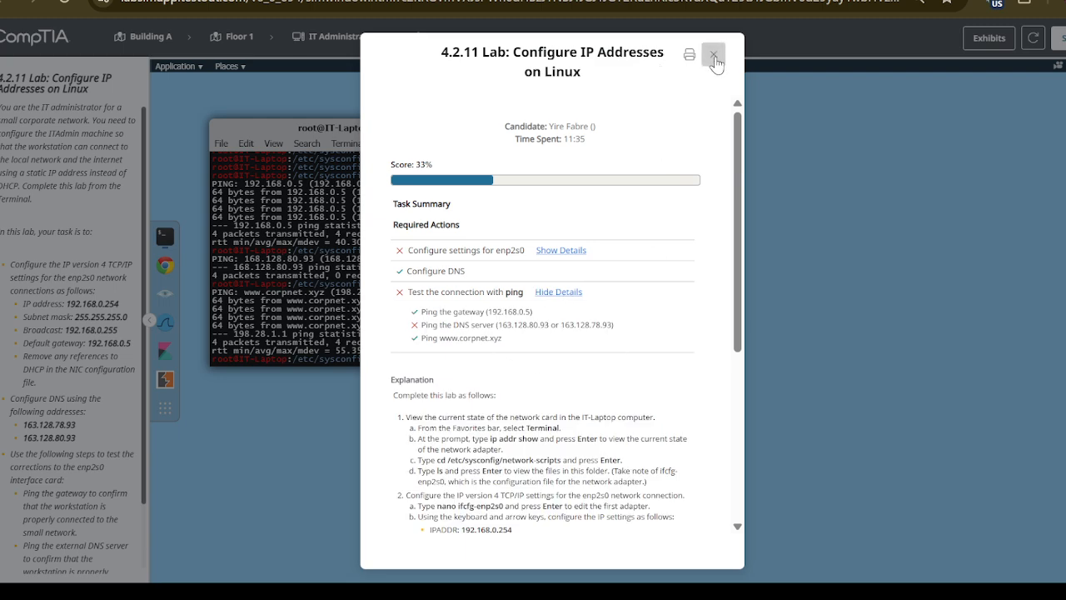
{"action": "left_click", "coordinate": [713, 53]}
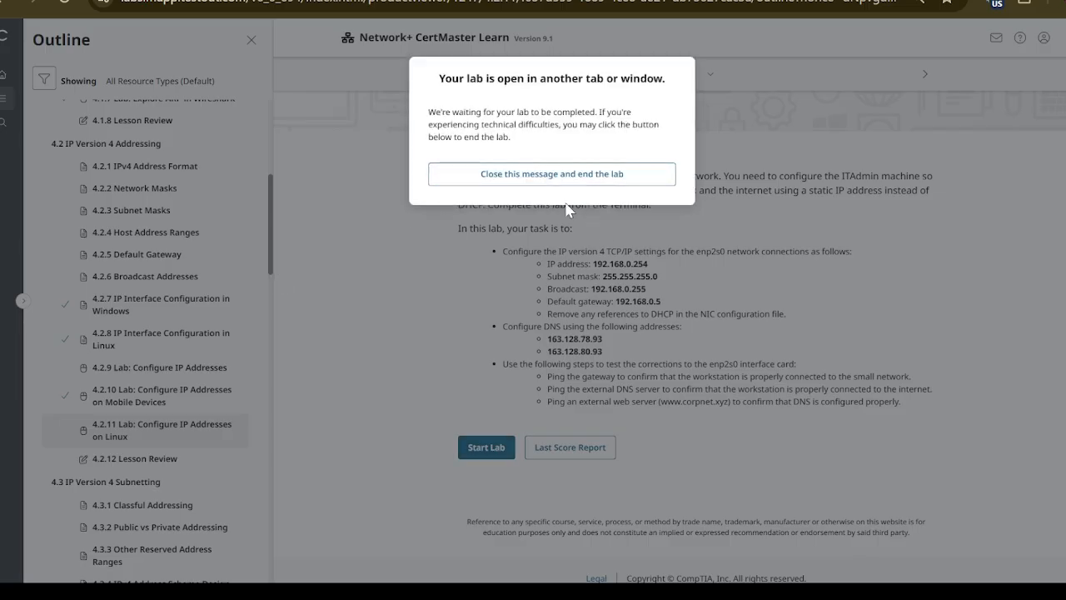
{"action": "left_click", "coordinate": [552, 174]}
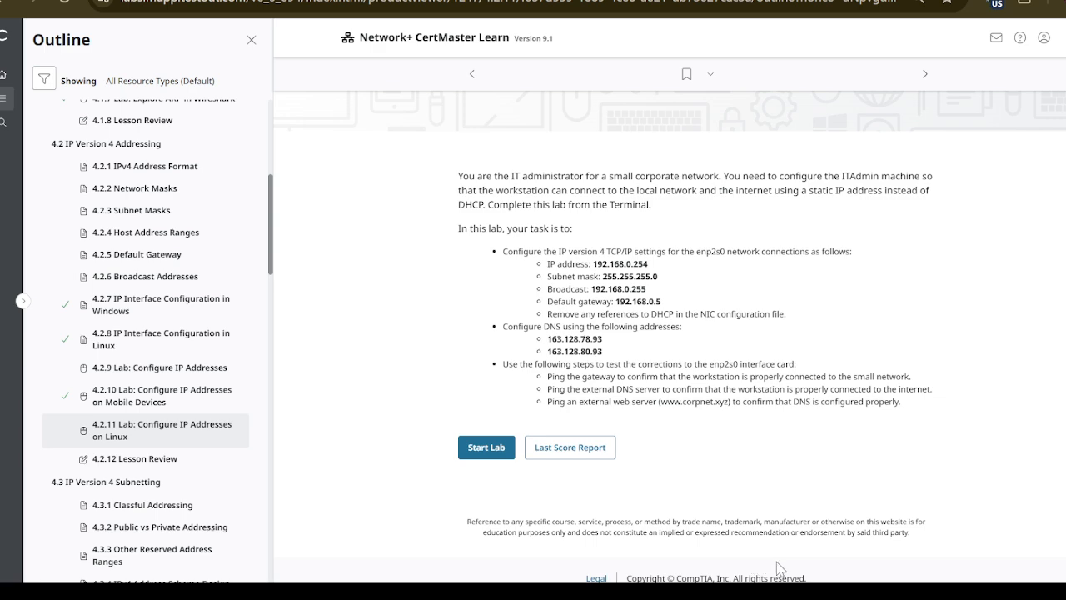